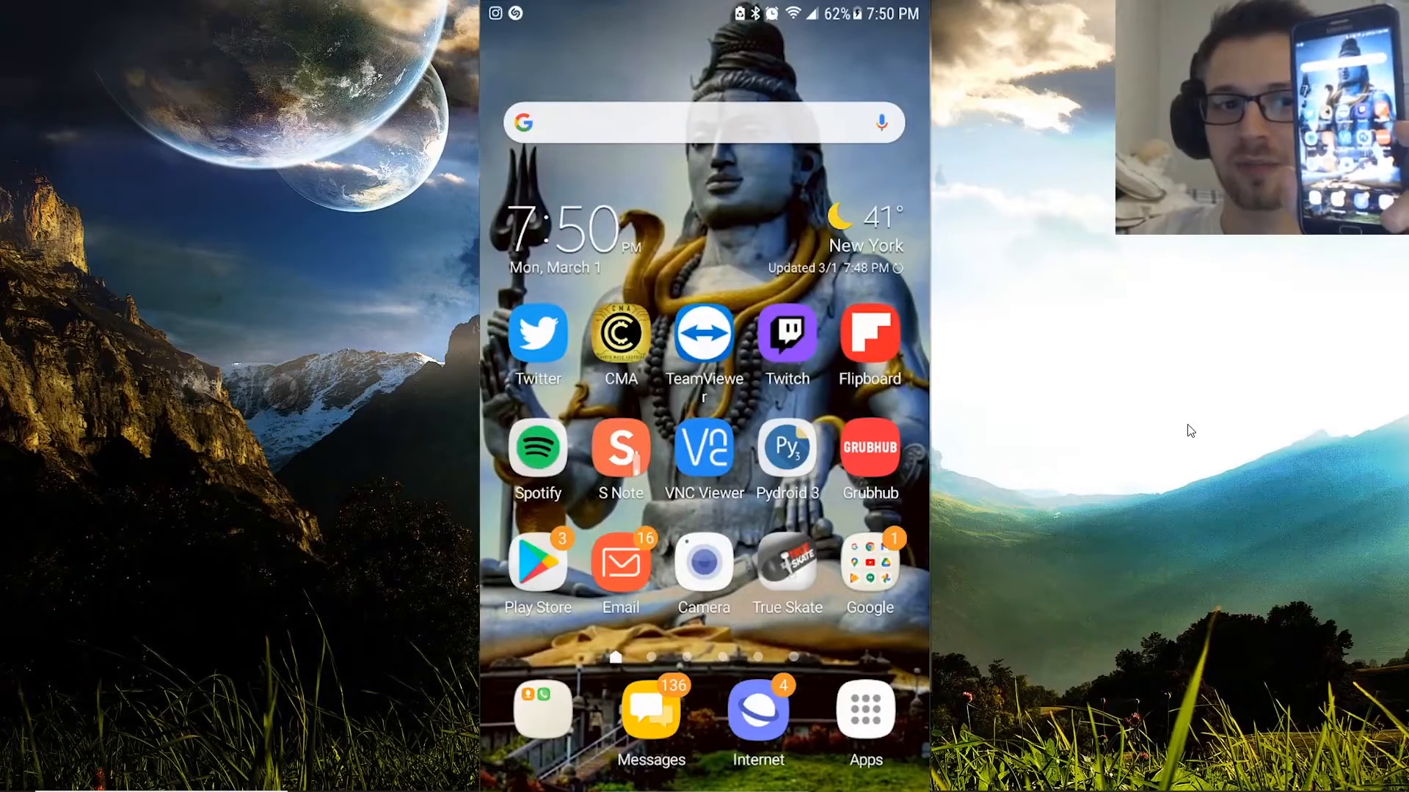
- Swipe the mirrored home screen to the next page of apps
scroll(left, 3)
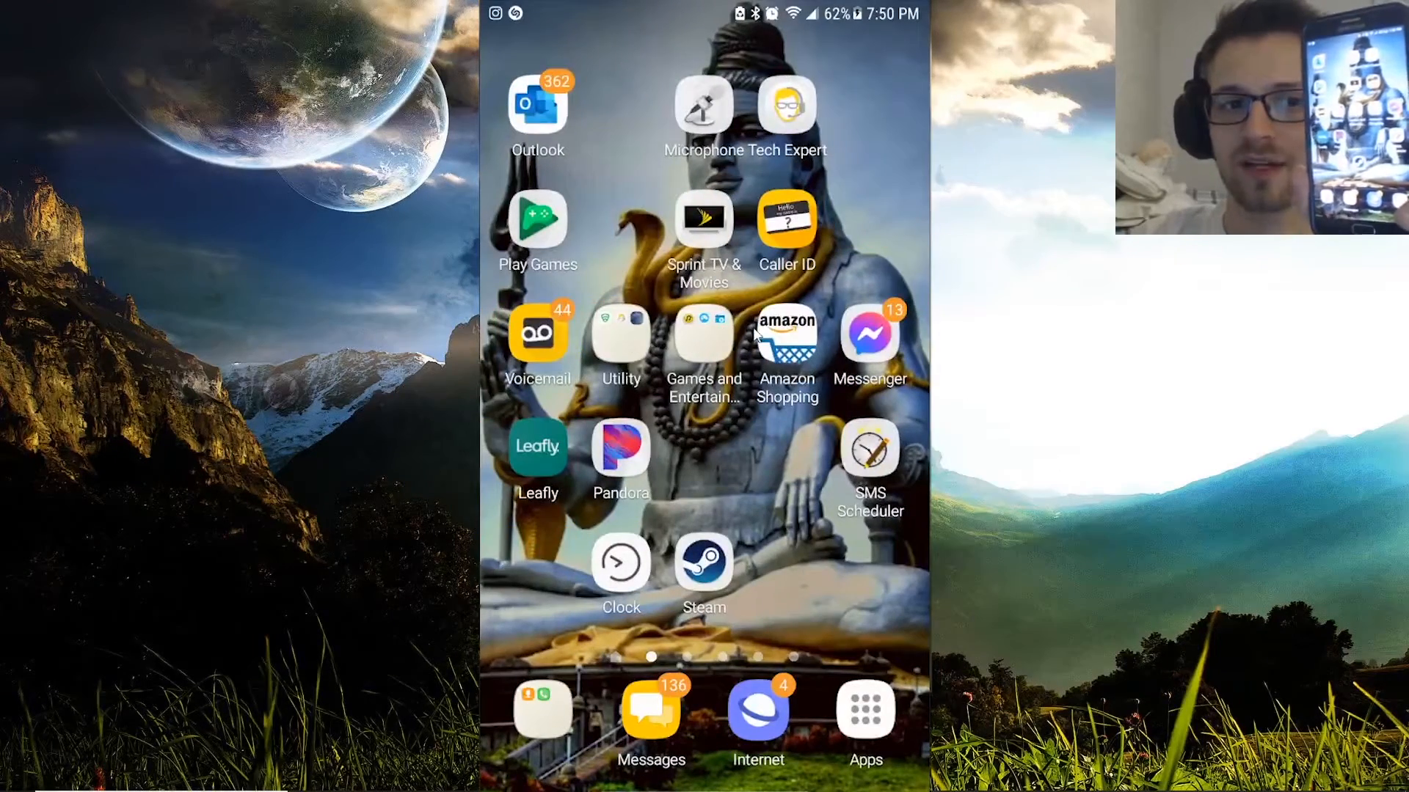
scroll(left, 3)
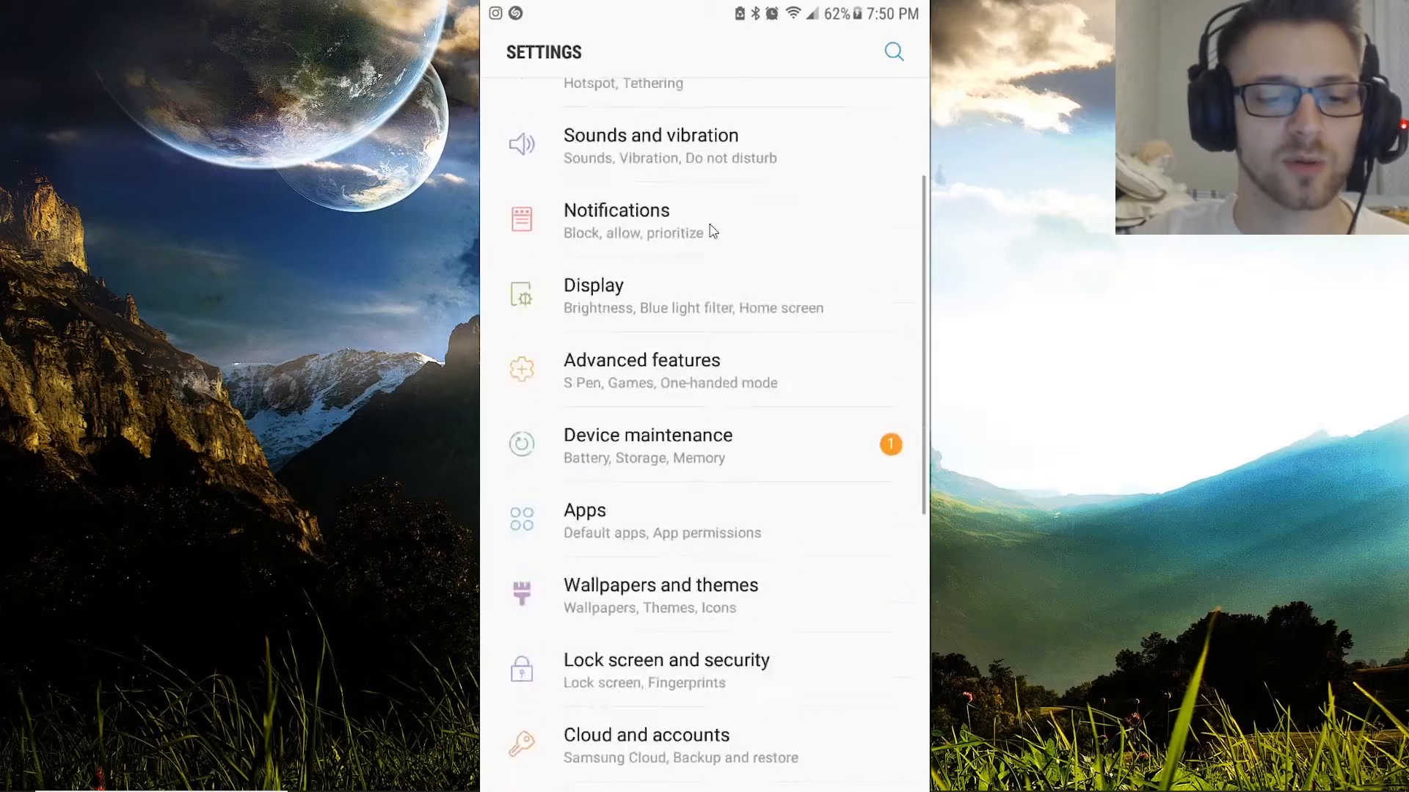
- Check Build number under About device shows developer mode enabled, then go back to Settings
scroll(down, 3)
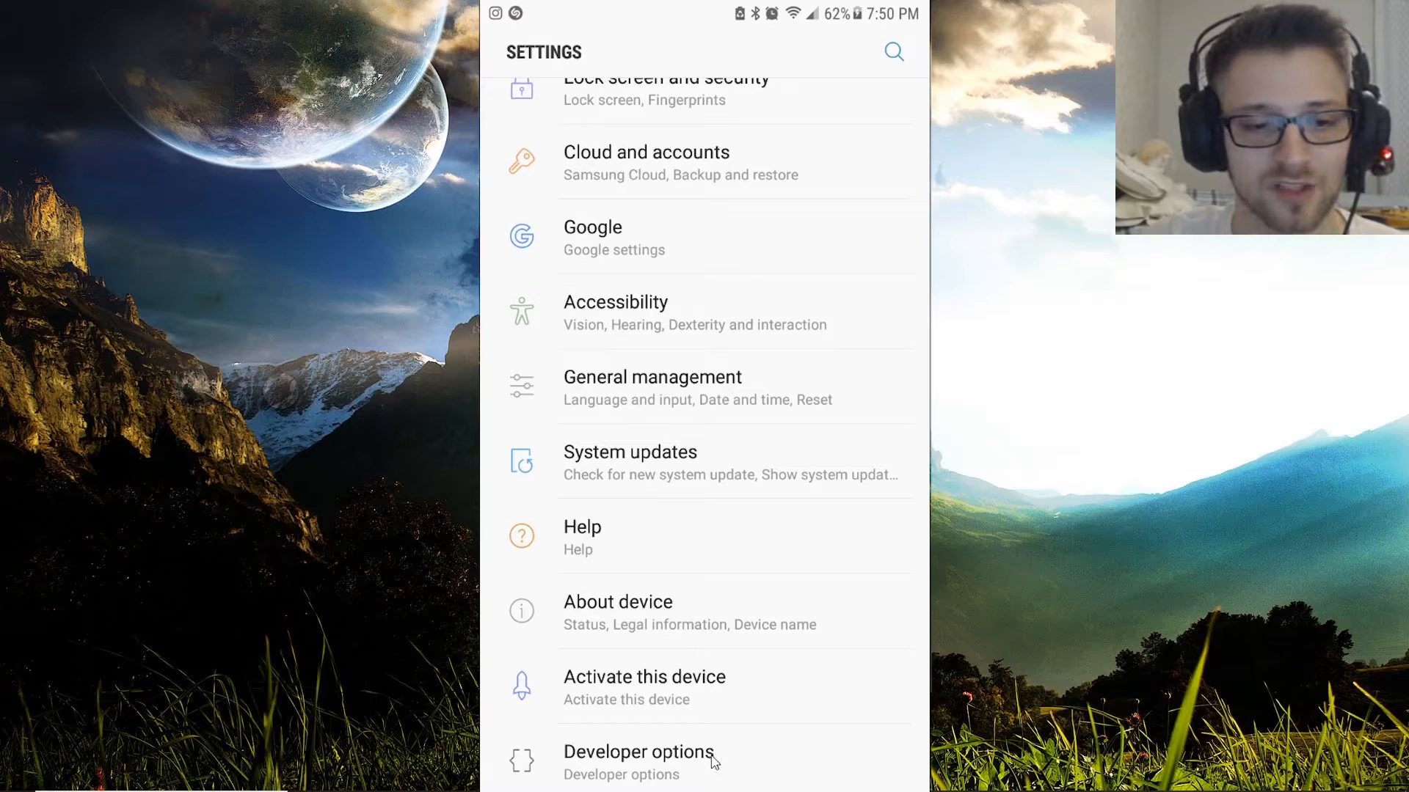
click(618, 611)
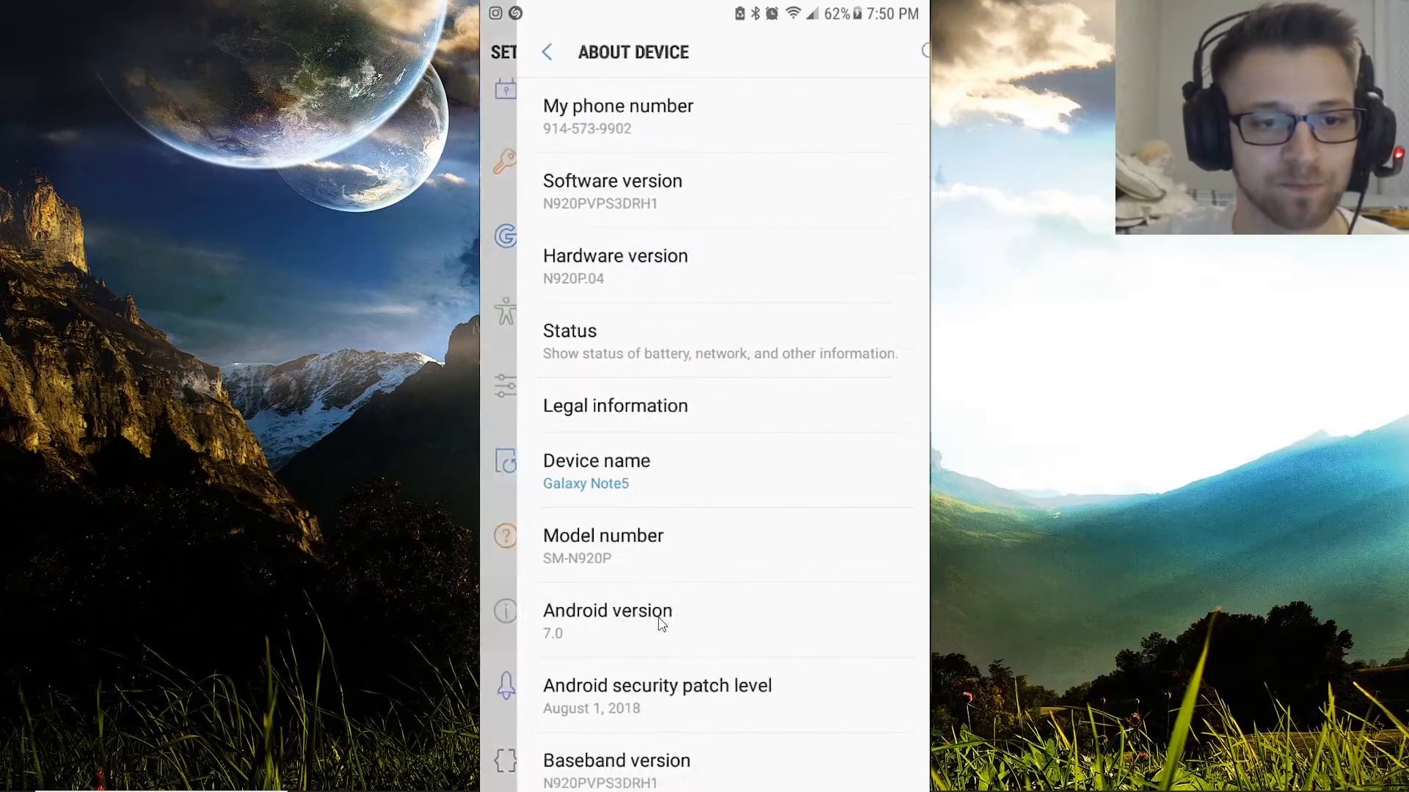
scroll(down, 3)
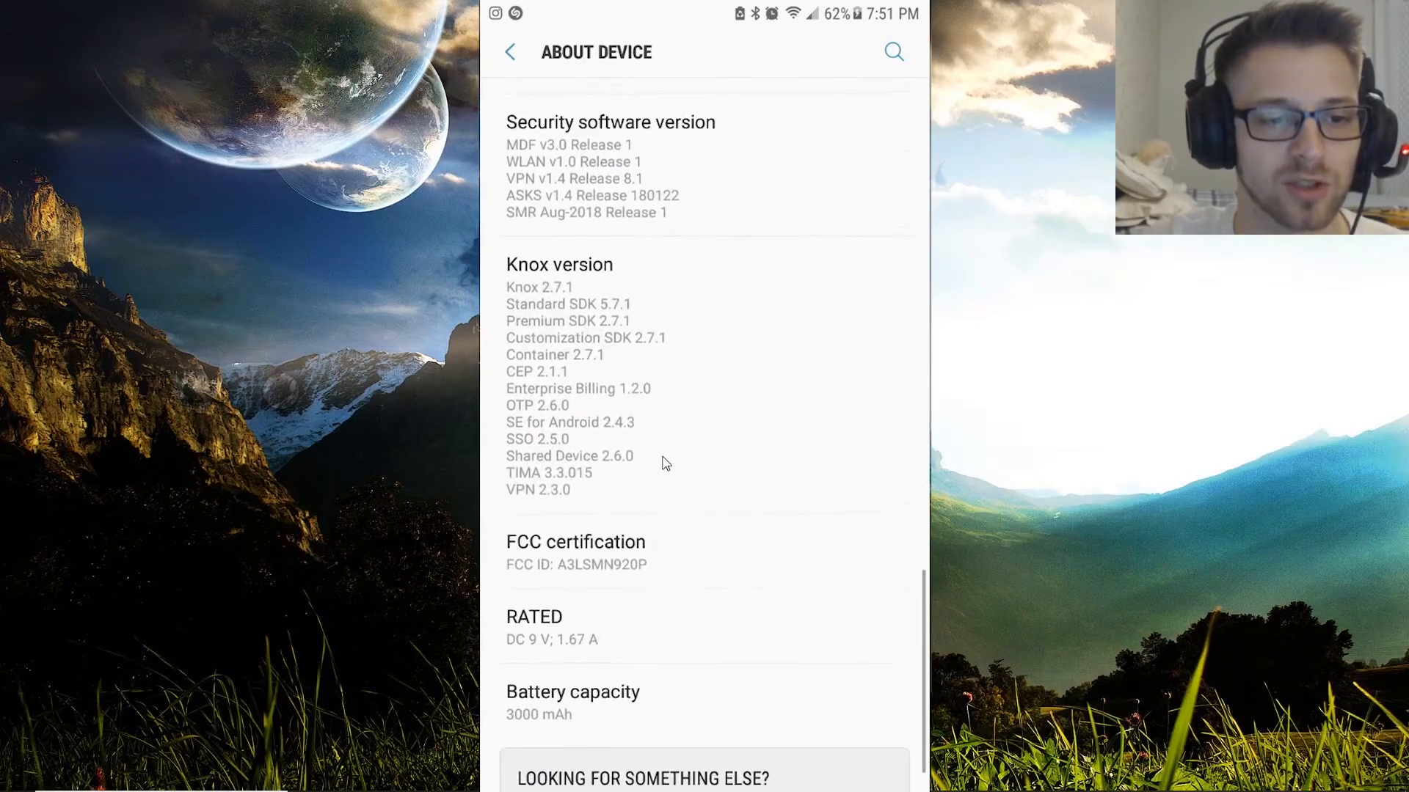
scroll(up, 3)
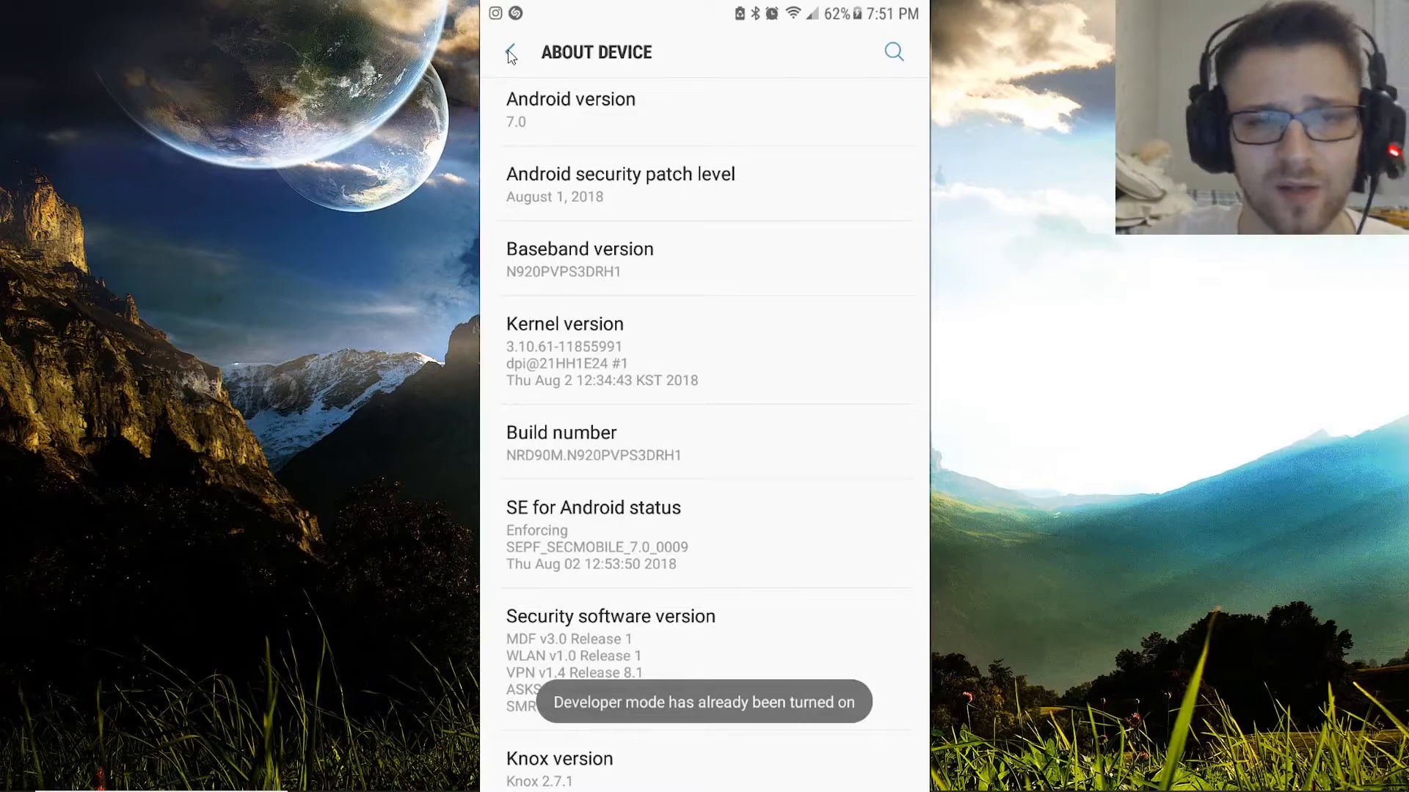
click(511, 51)
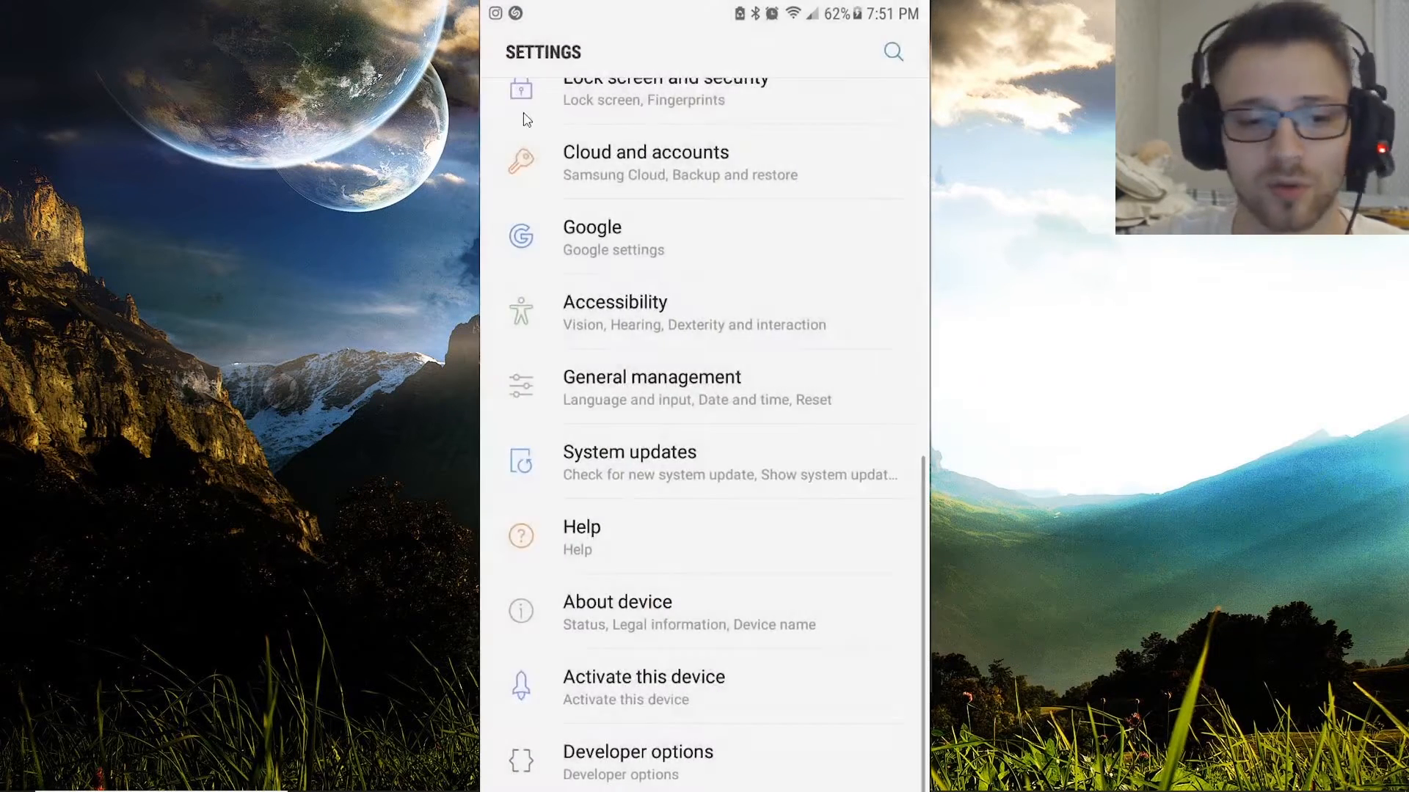
- Verify the USB debugging toggle is on in the phone's Developer options
click(638, 763)
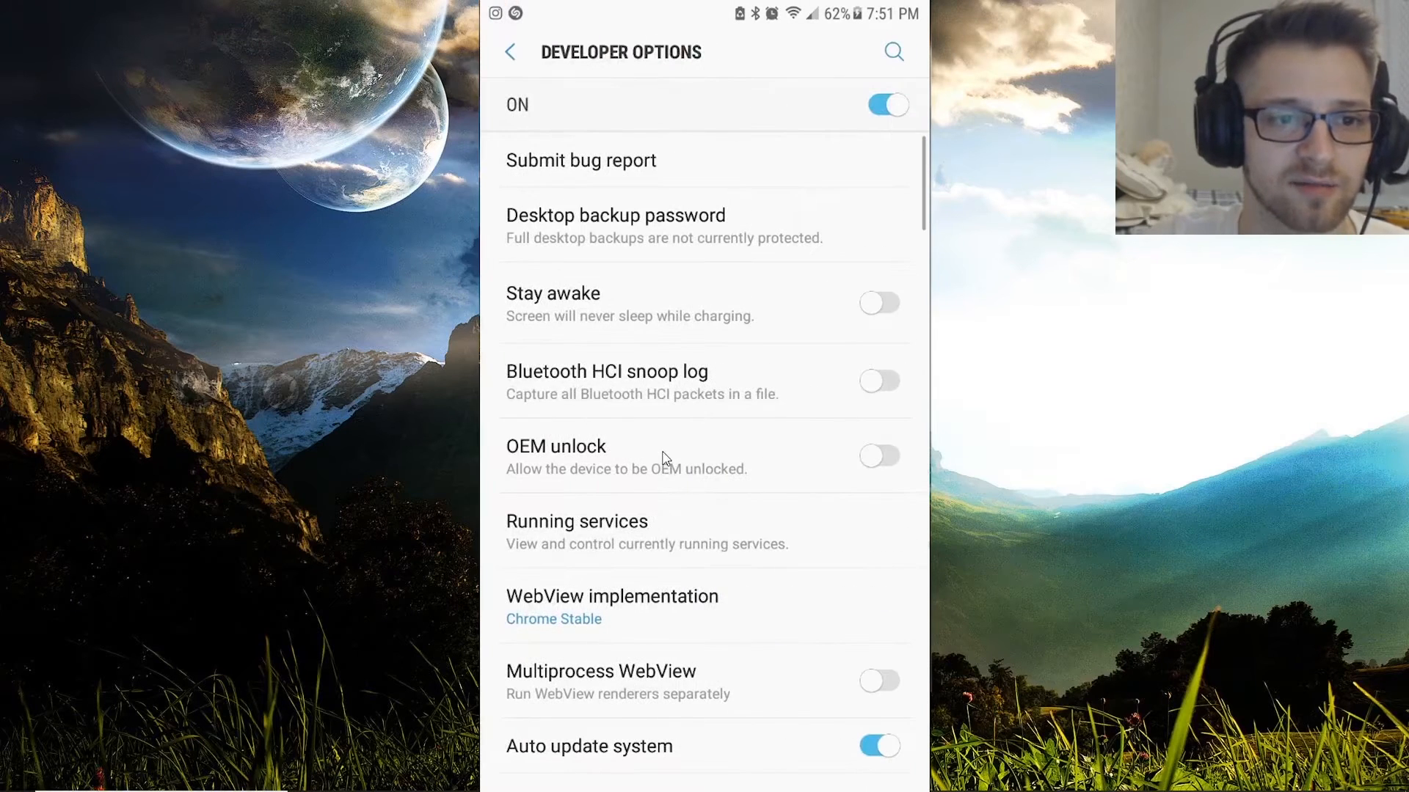
scroll(down, 3)
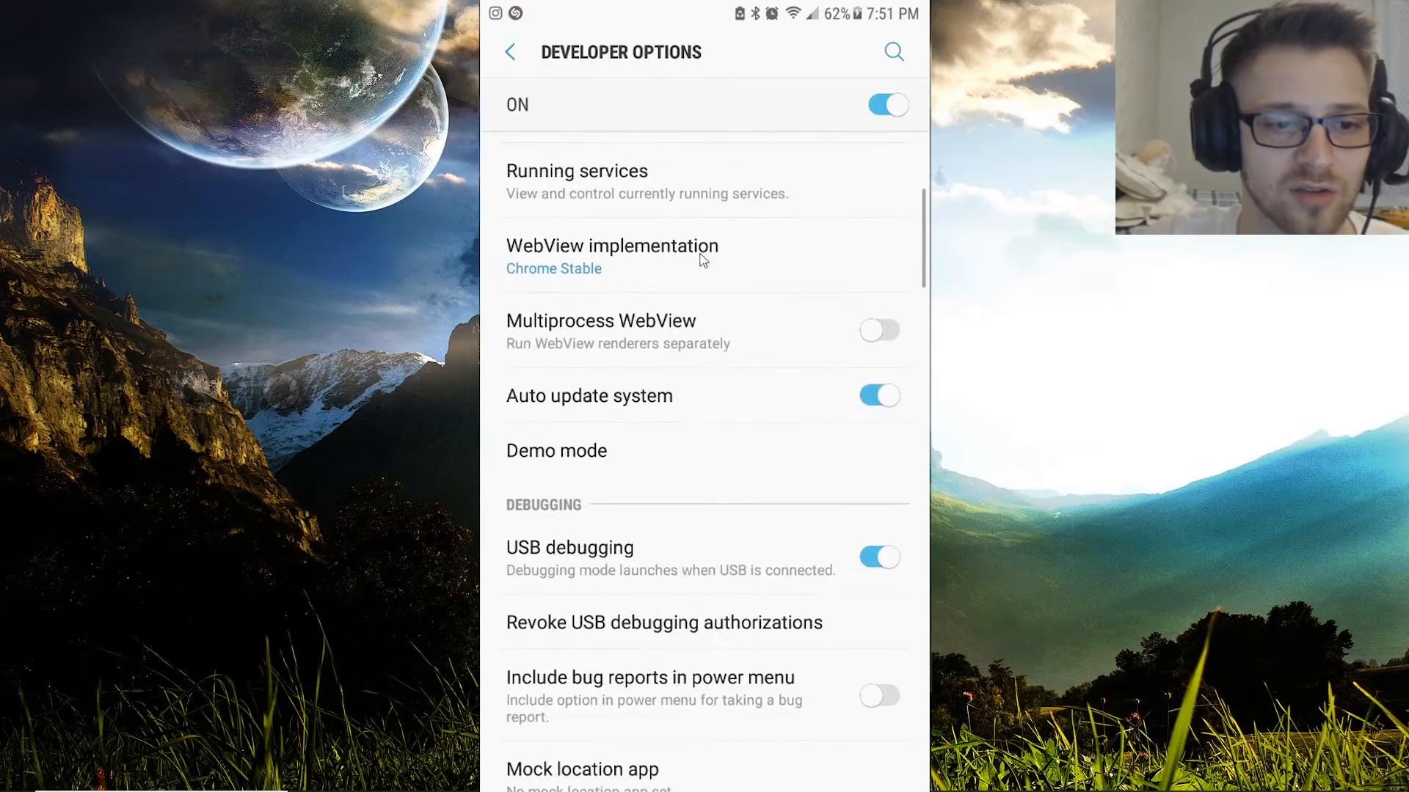
mouse_move(766, 567)
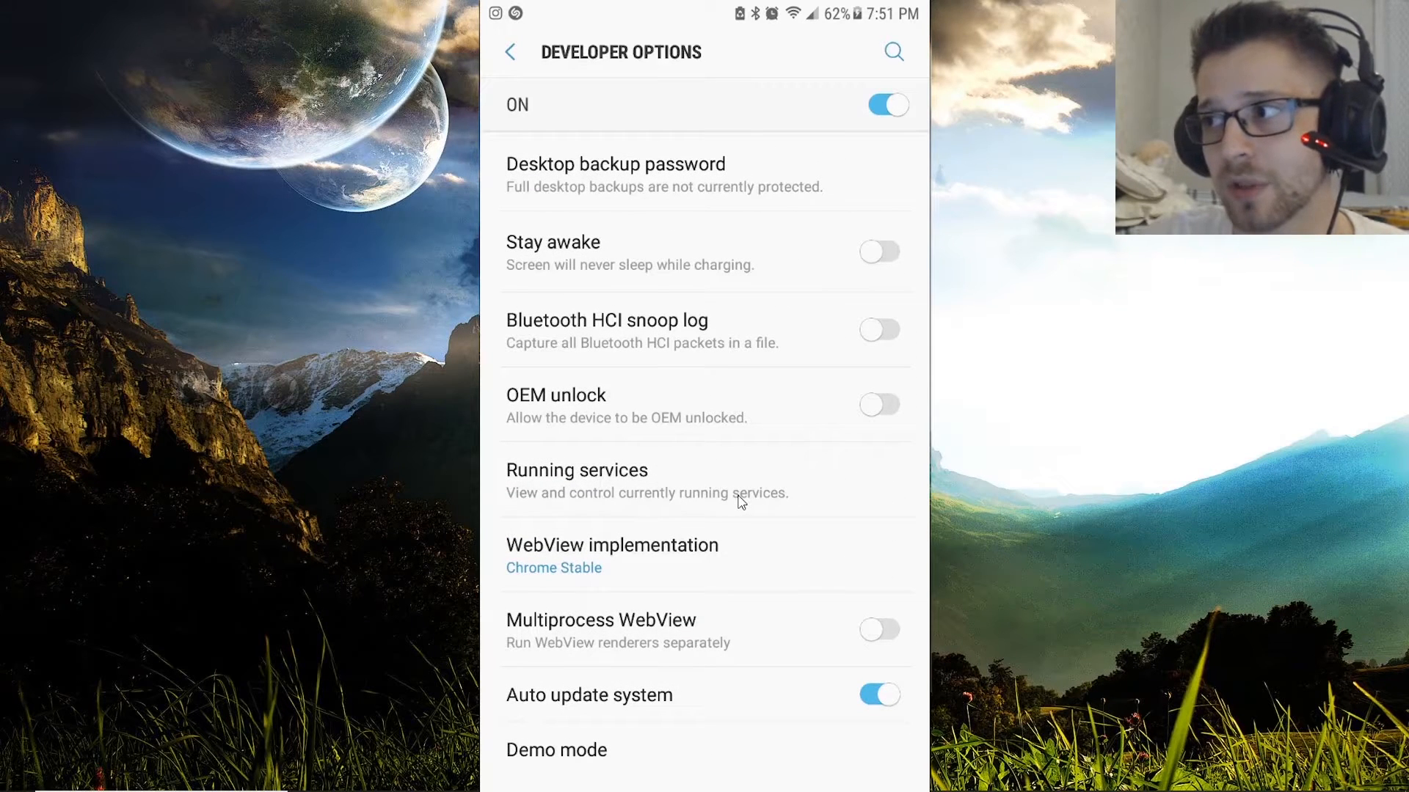
mouse_move(687, 433)
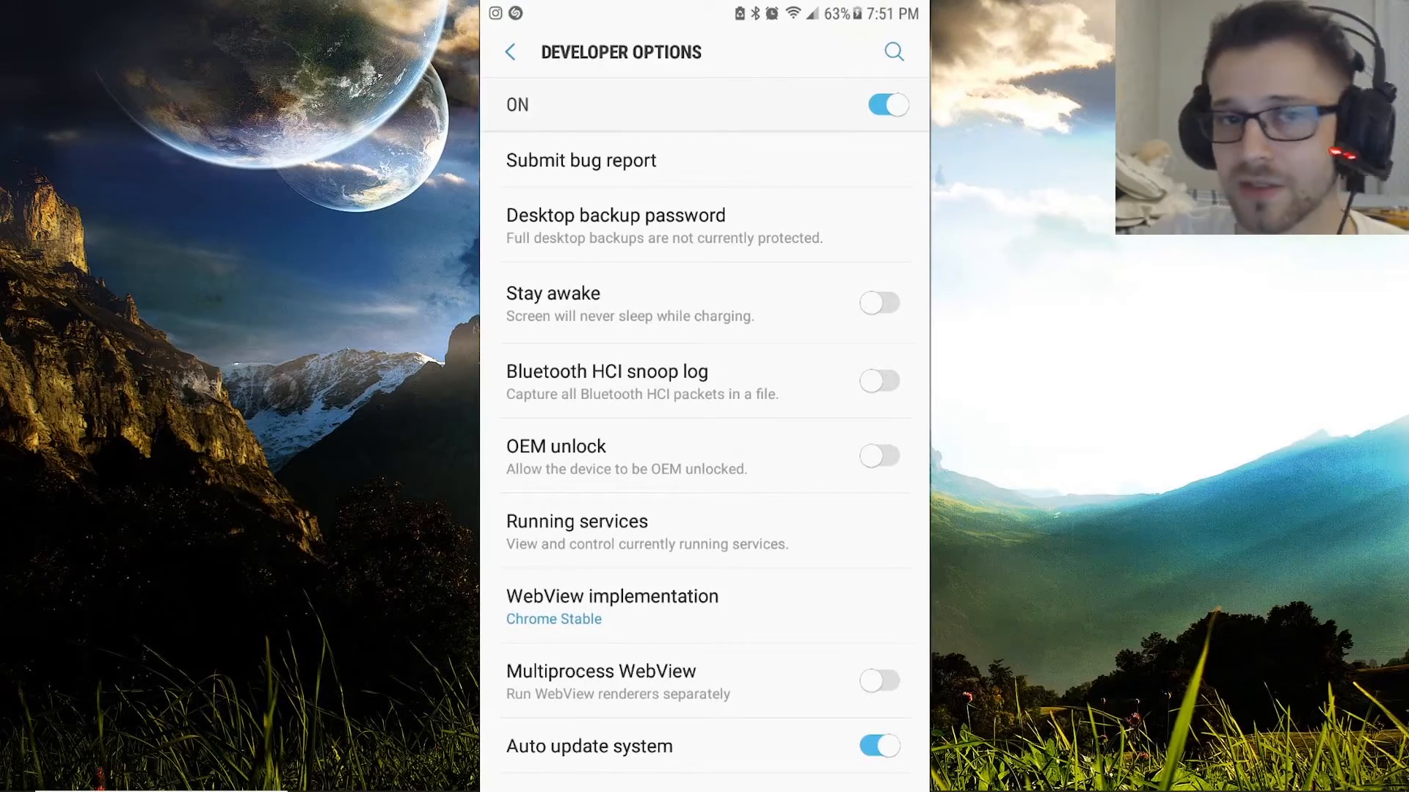
click(663, 777)
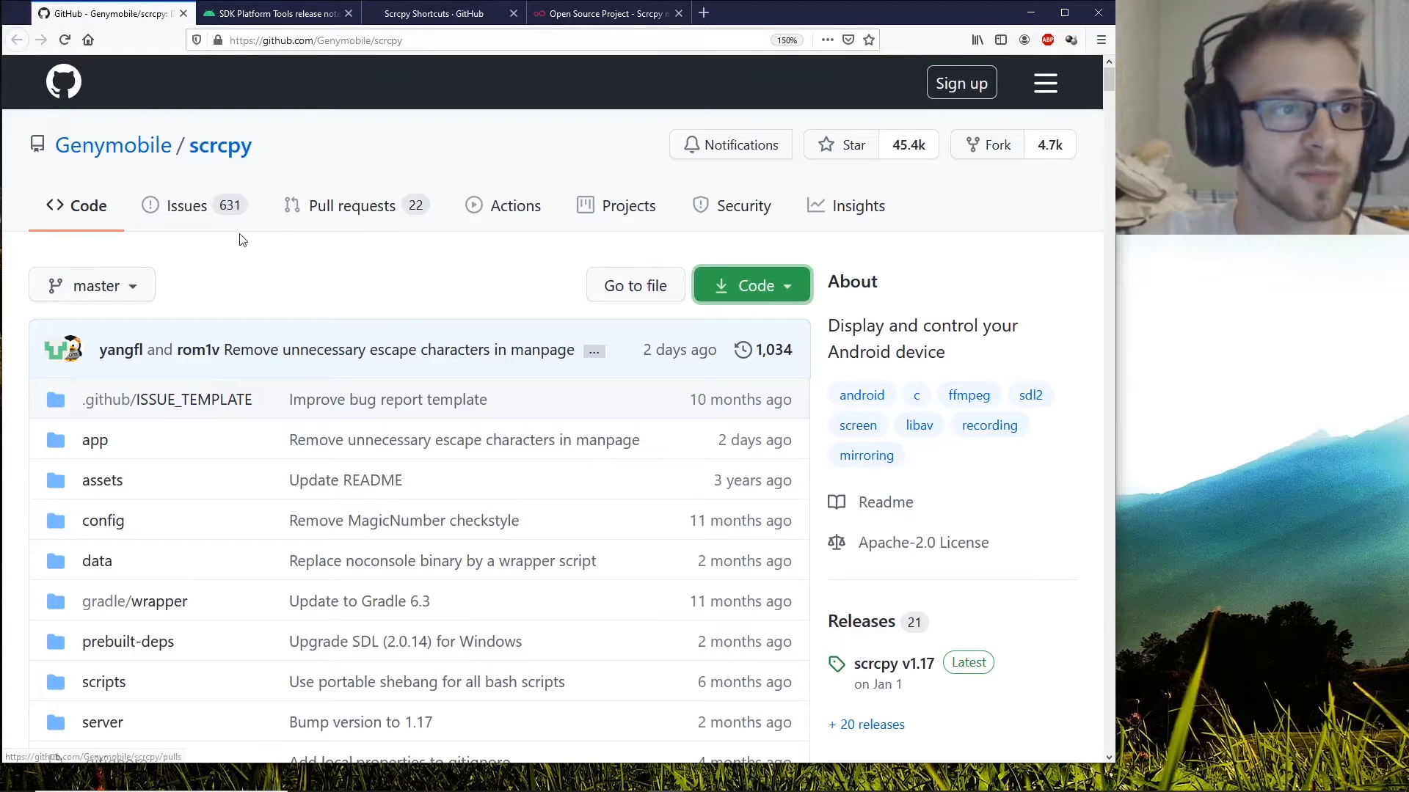
mouse_move(220, 145)
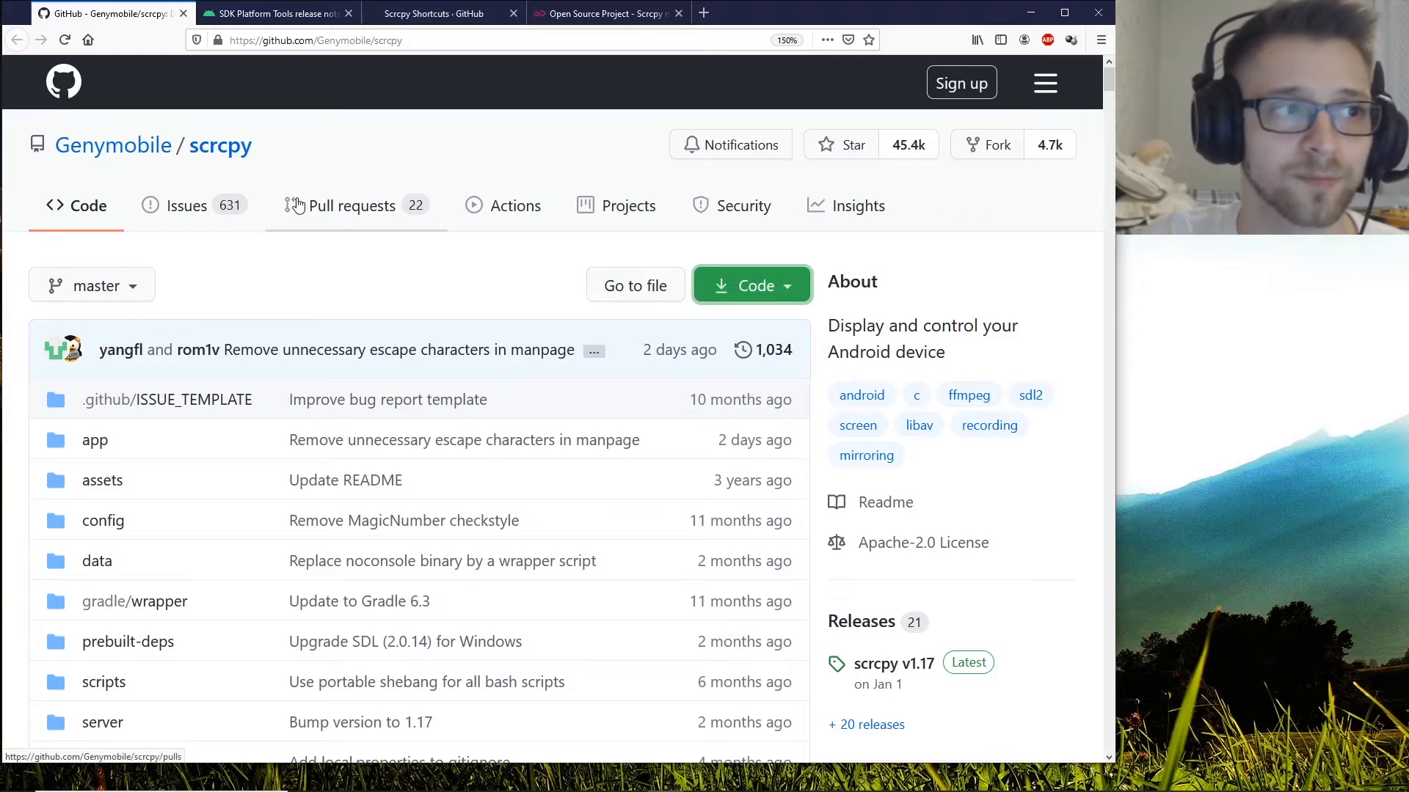
click(751, 285)
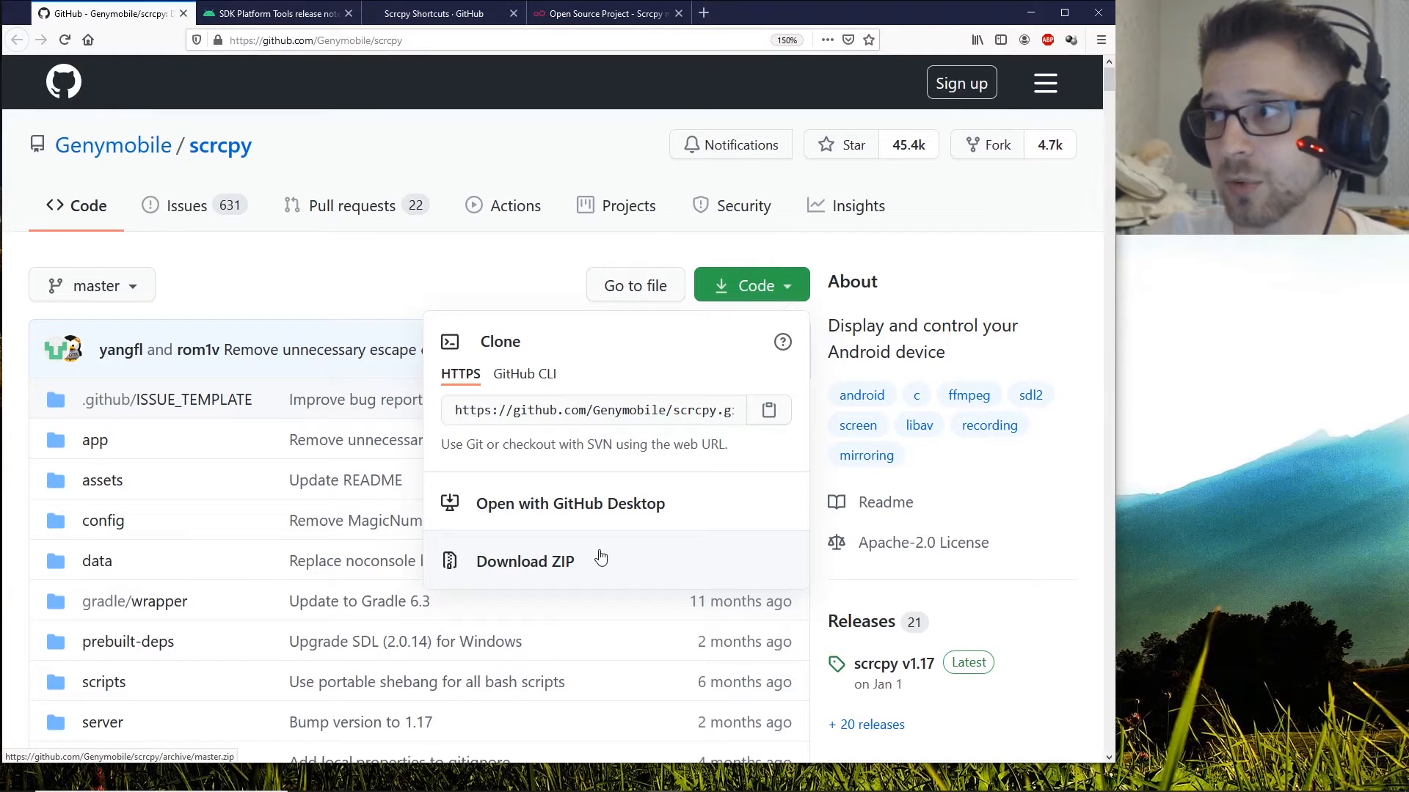
click(467, 254)
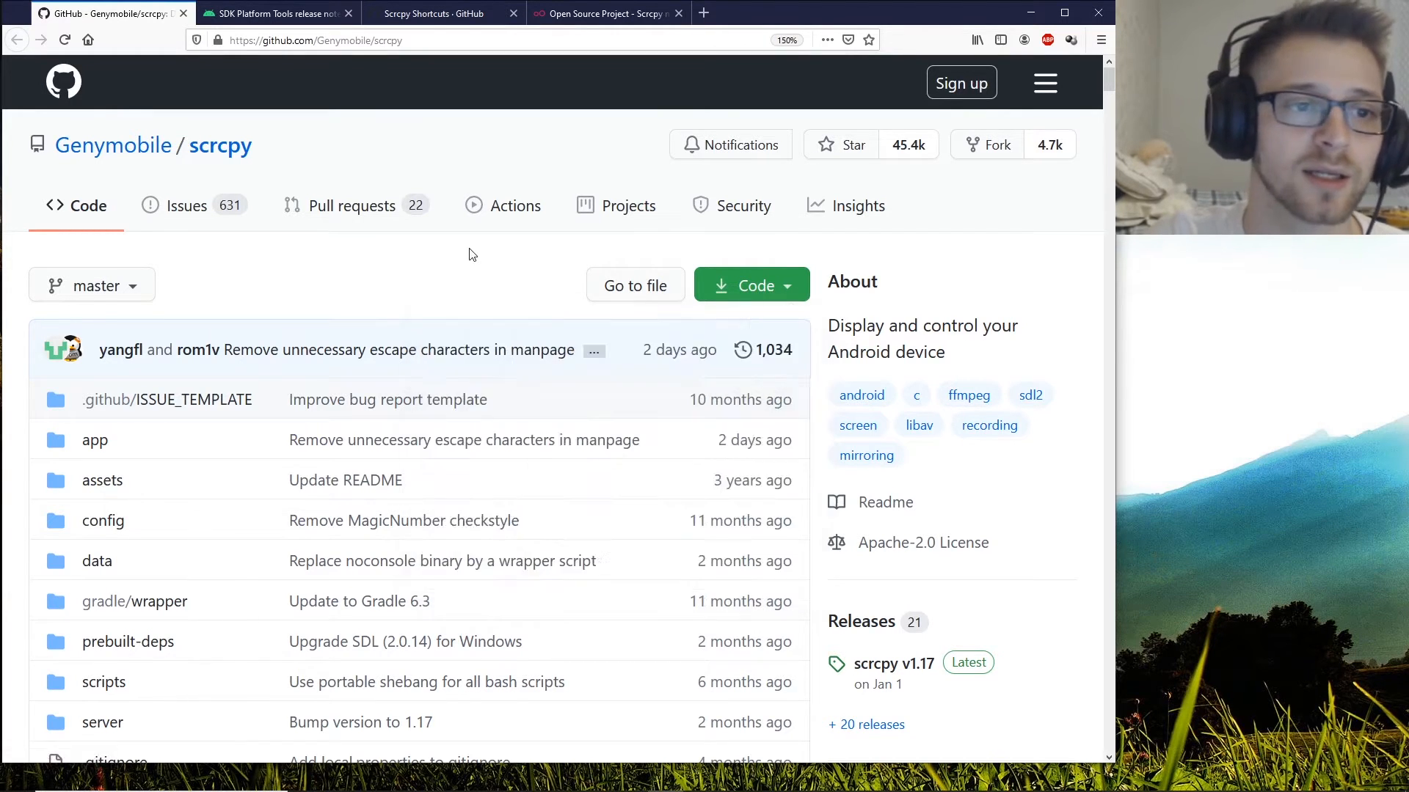
mouse_move(441, 265)
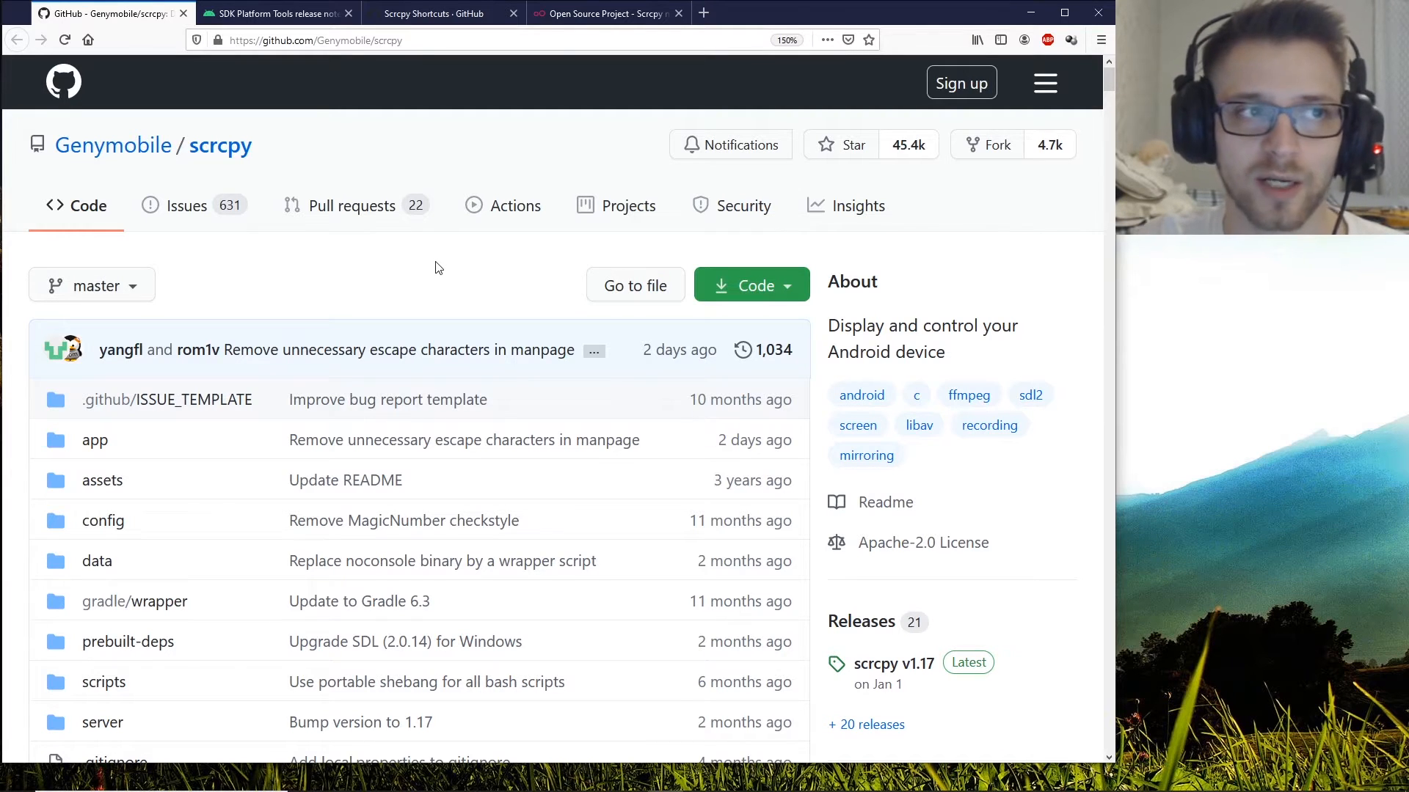
click(274, 14)
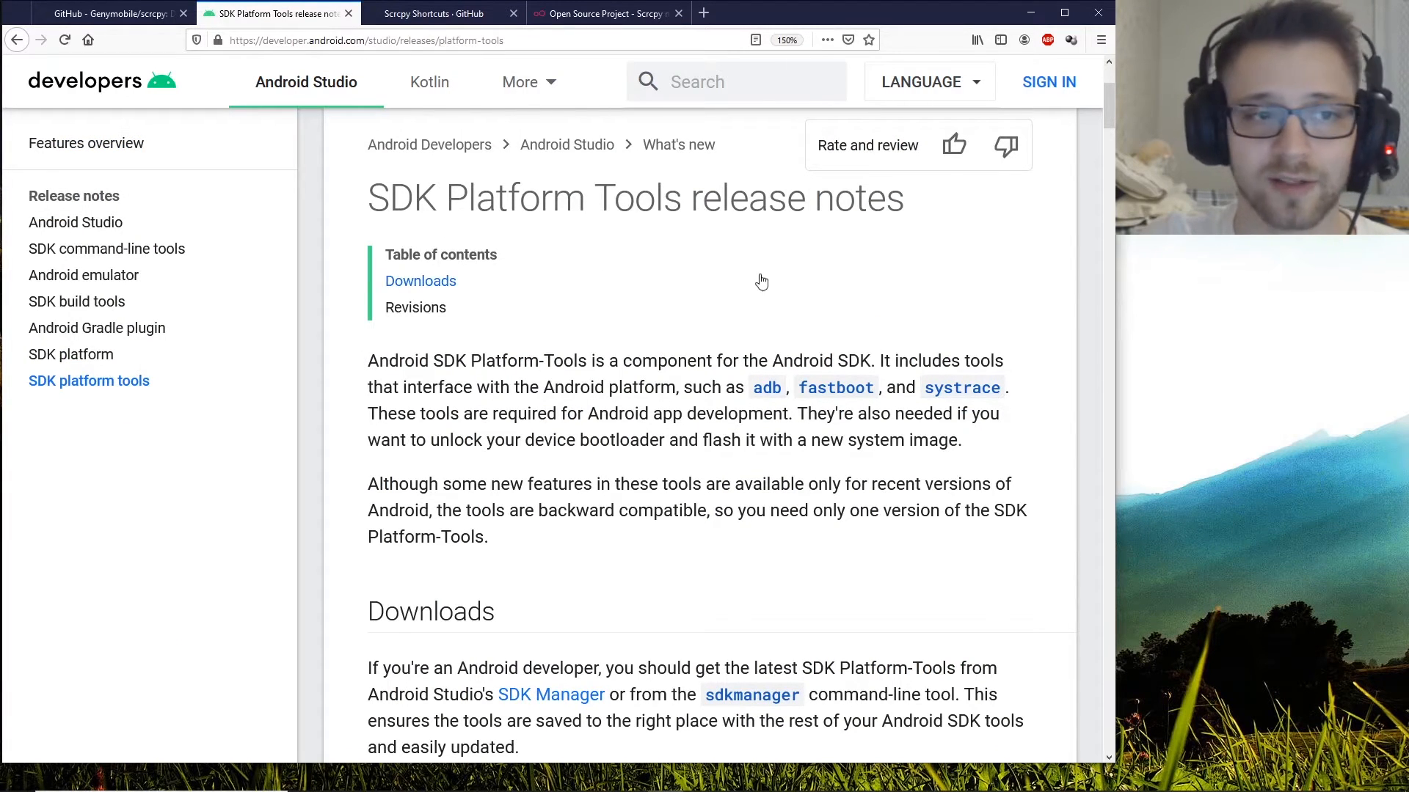
- Review the SDK Platform Tools release notes page
click(420, 280)
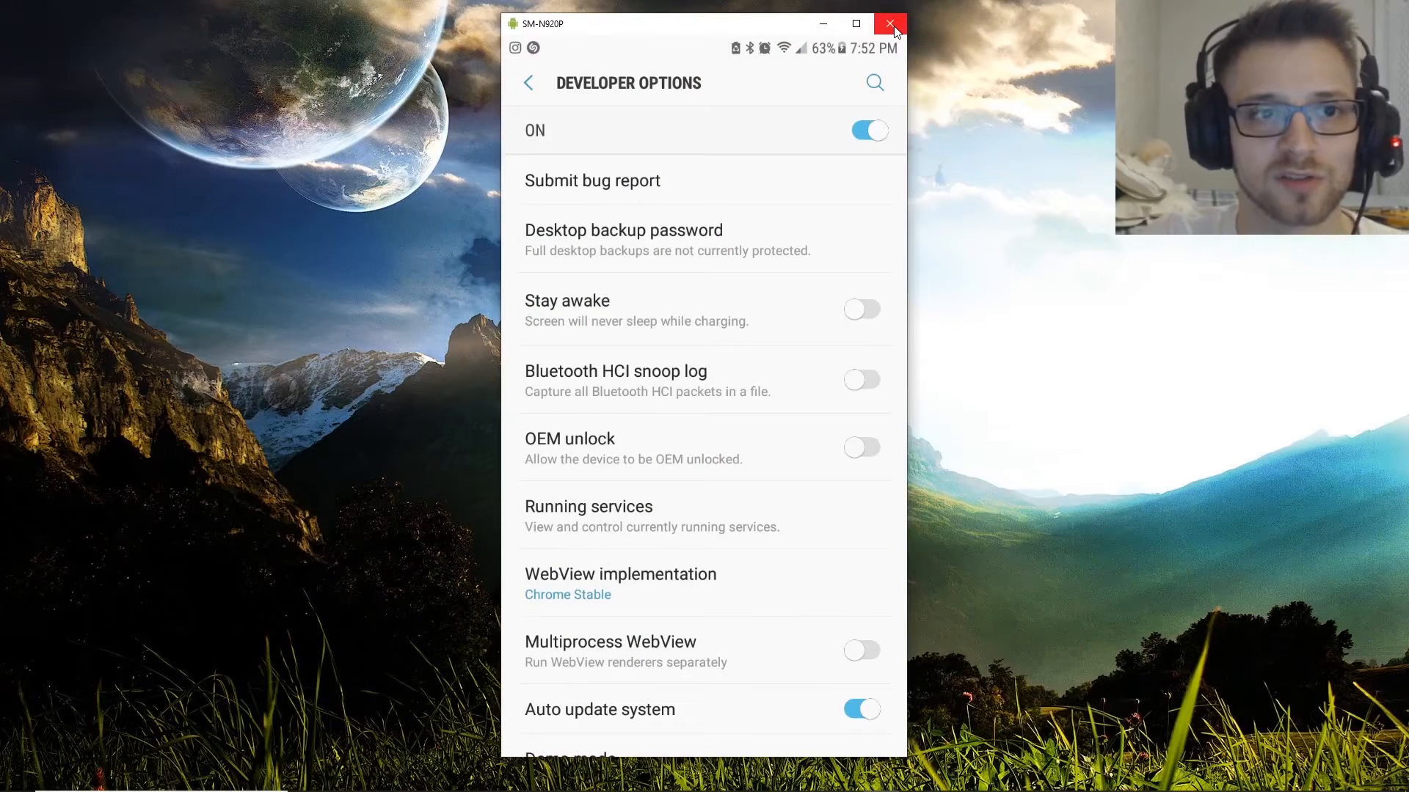
- Close the mirror window and run scrcpy.exe from the scrcpy-win64-v1.16 folder in Command Prompt
click(889, 24)
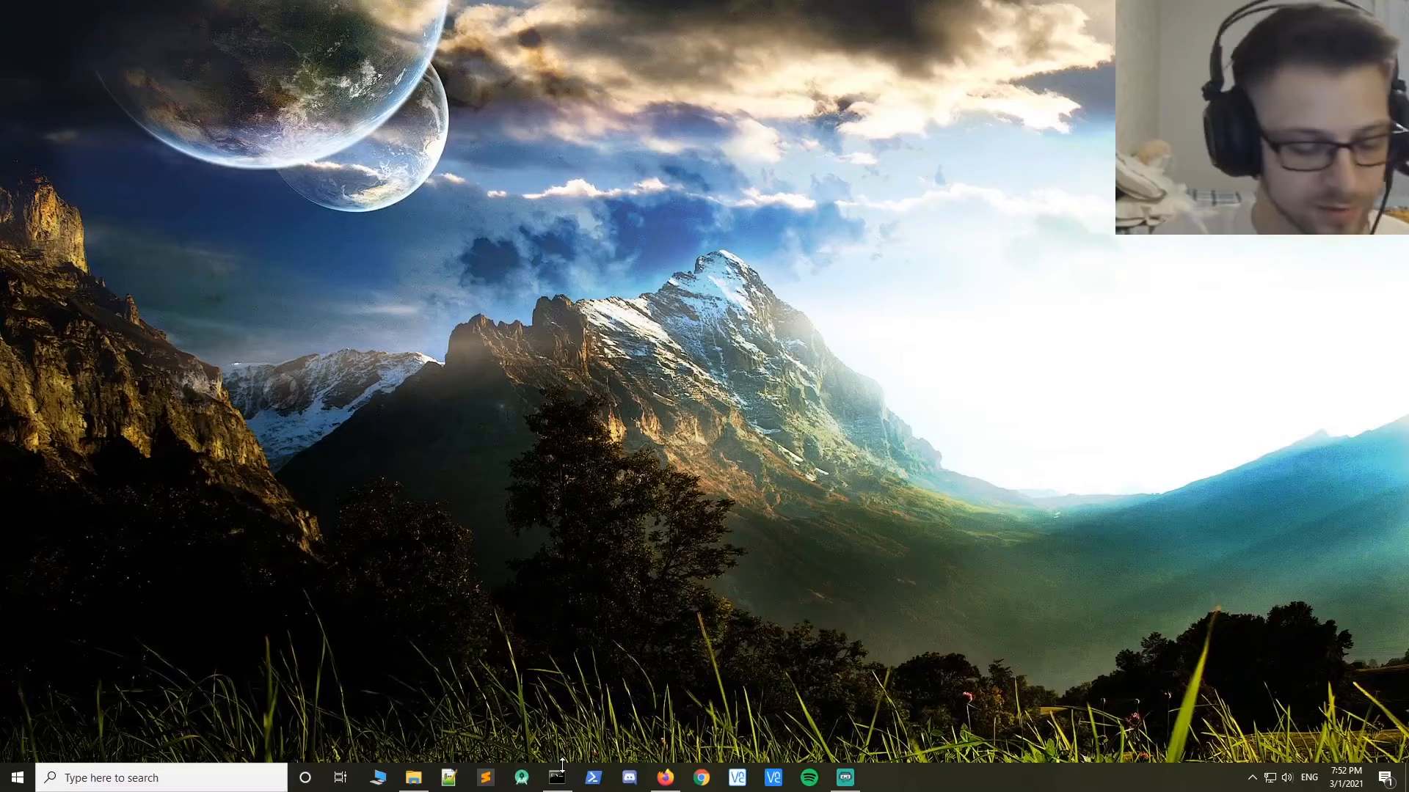
click(591, 778)
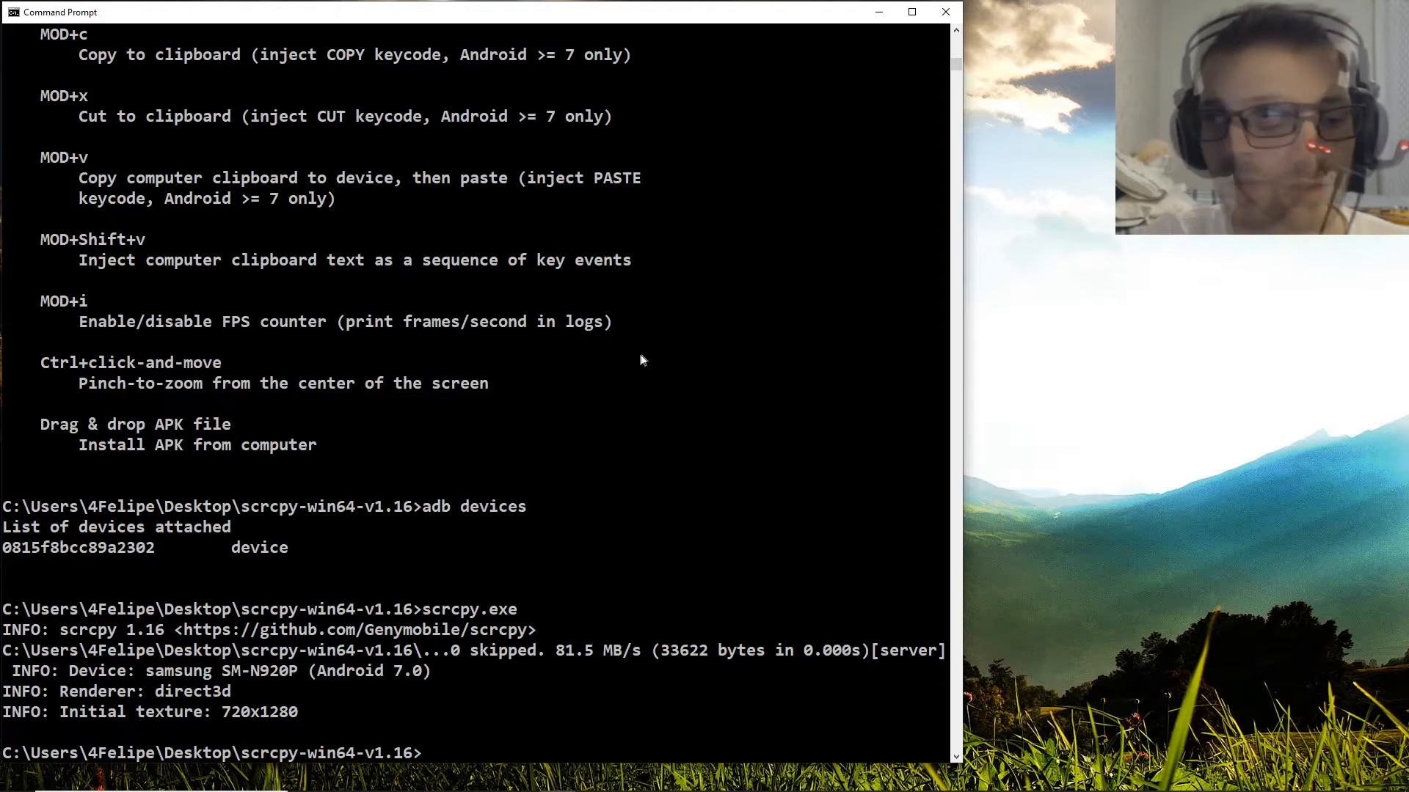
mouse_move(630, 355)
text(dir)
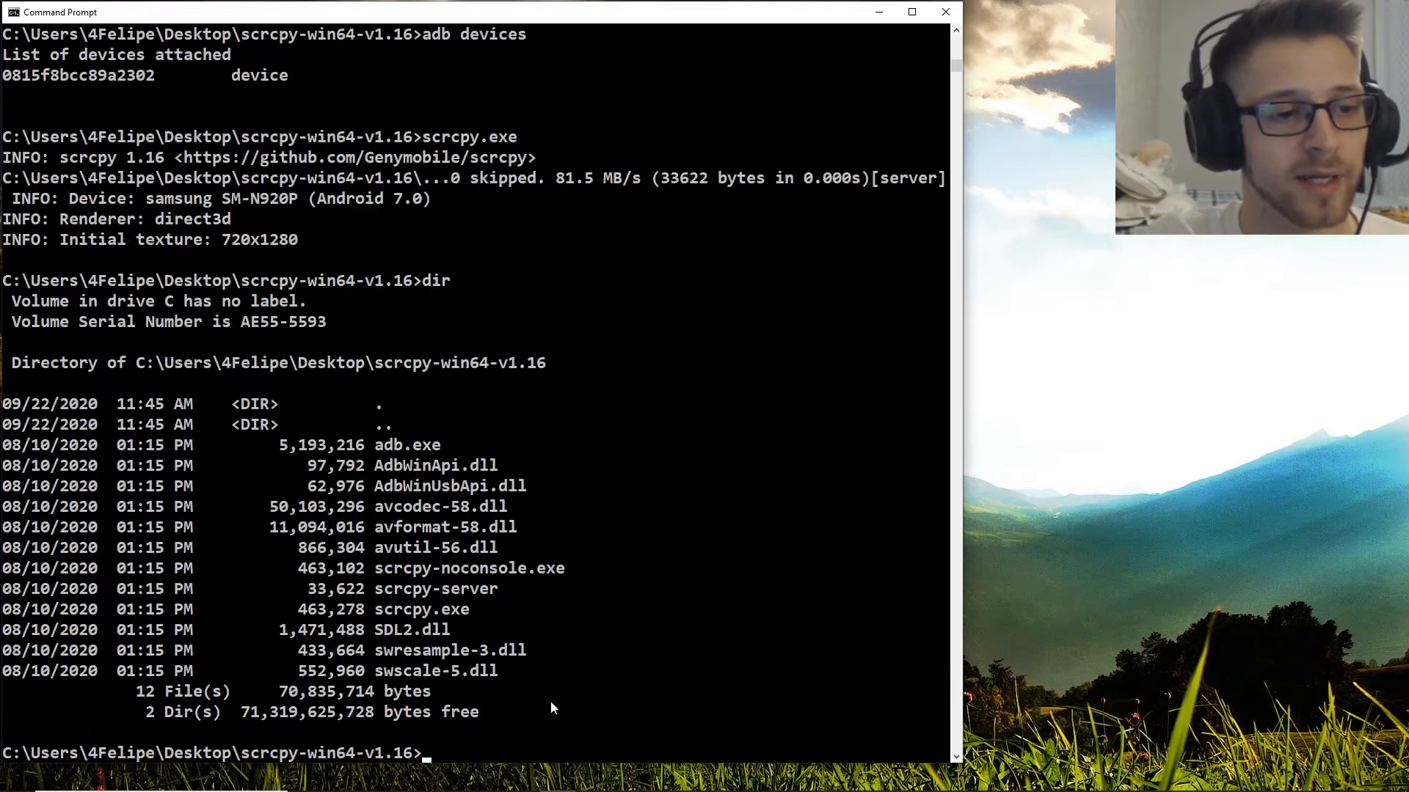
mouse_move(417, 398)
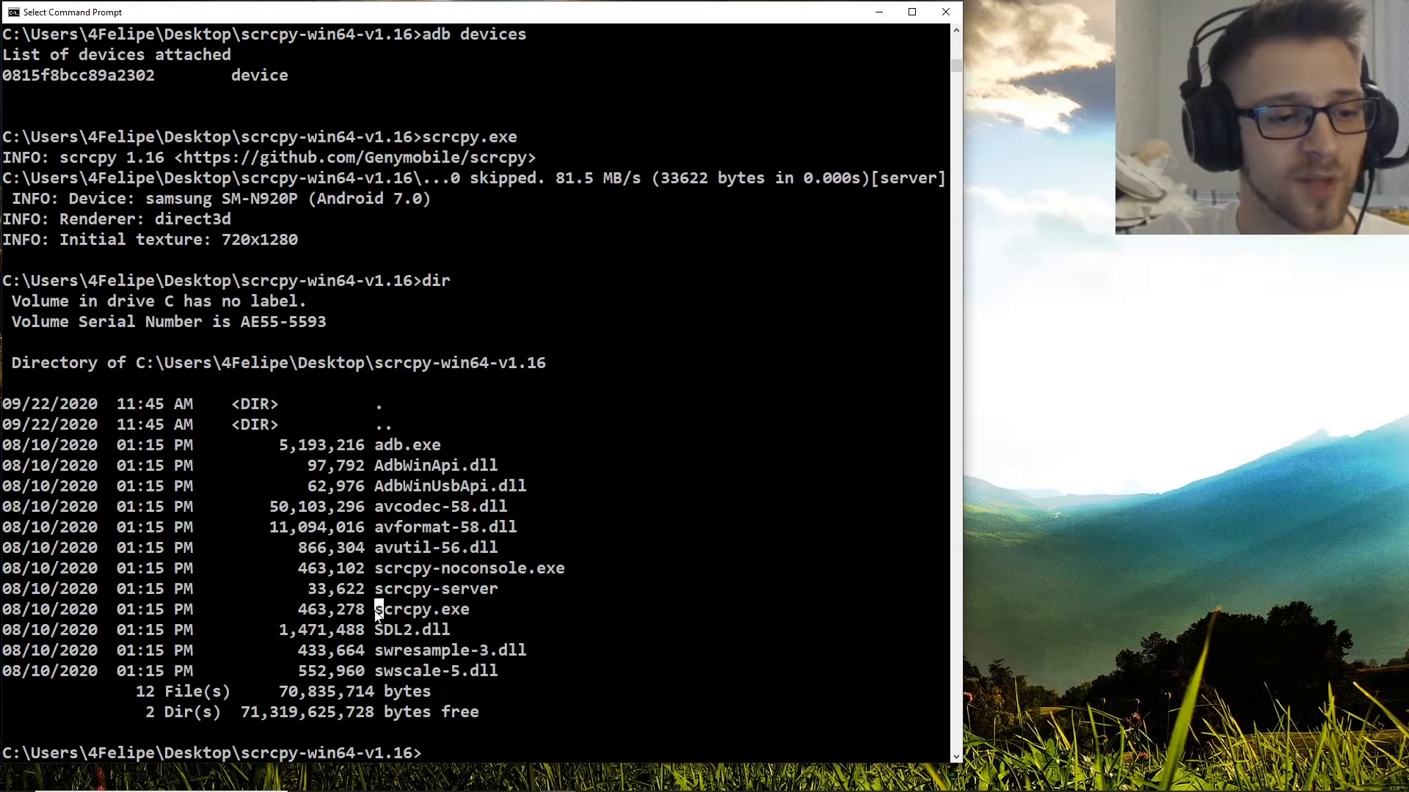
double_click(421, 609)
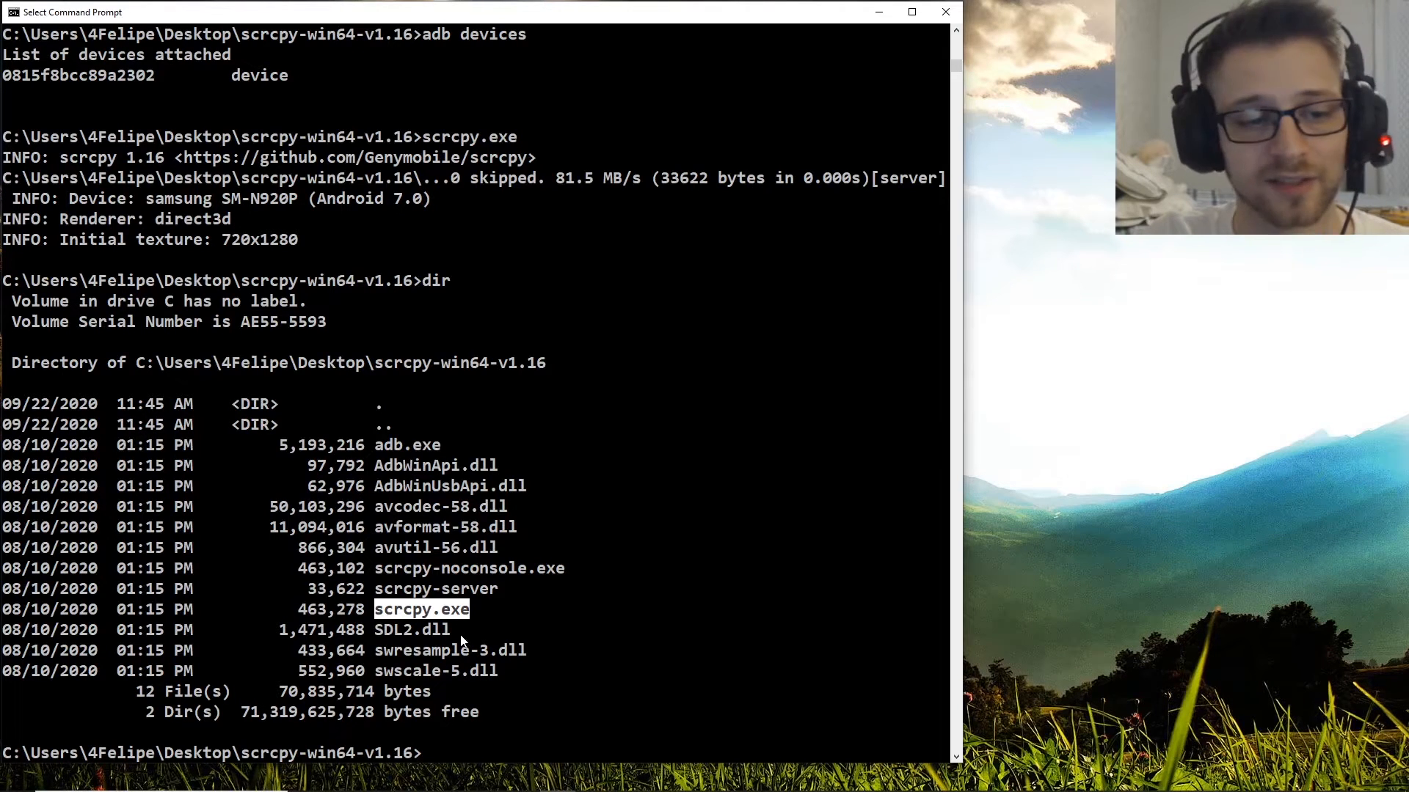
text(scrcpy.exe)
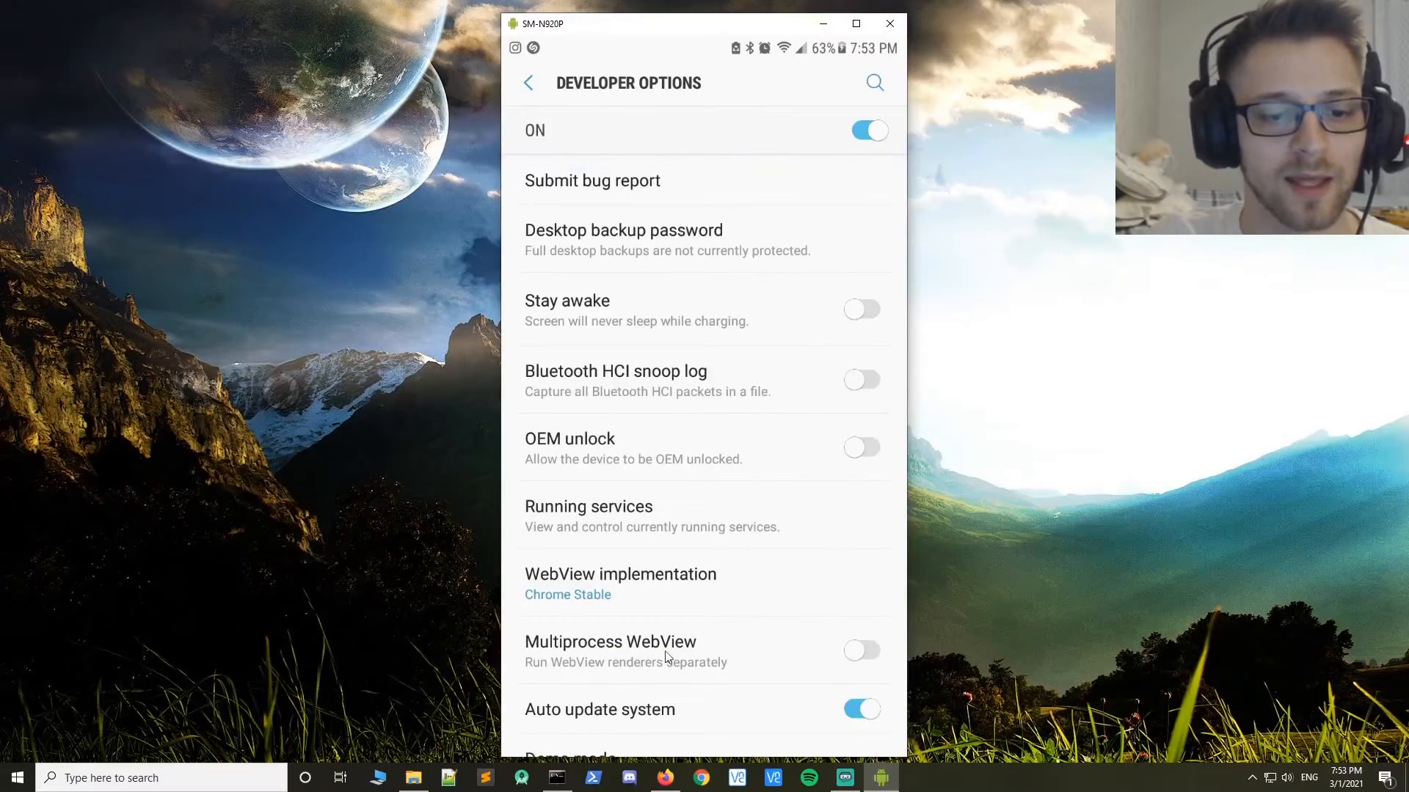
click(529, 83)
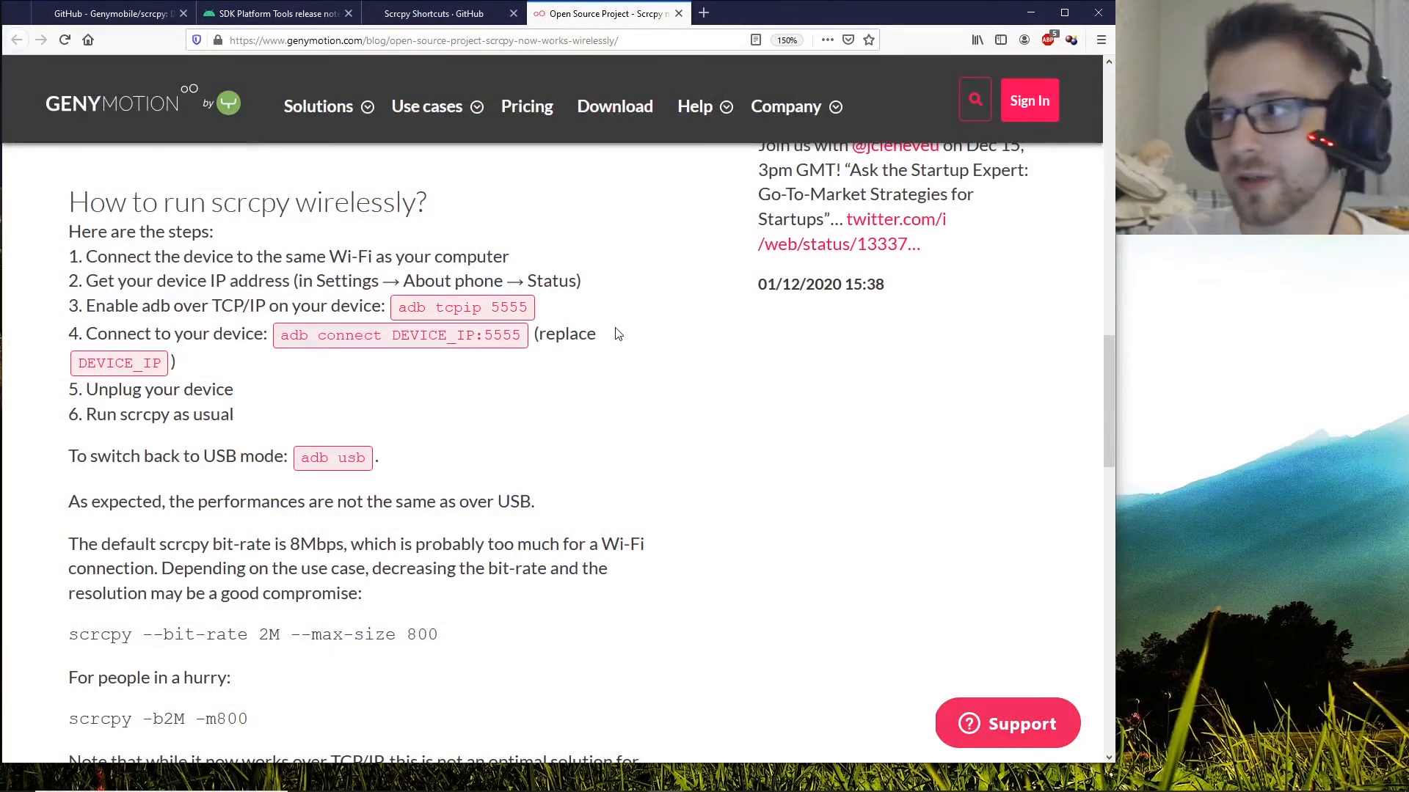
mouse_move(619, 338)
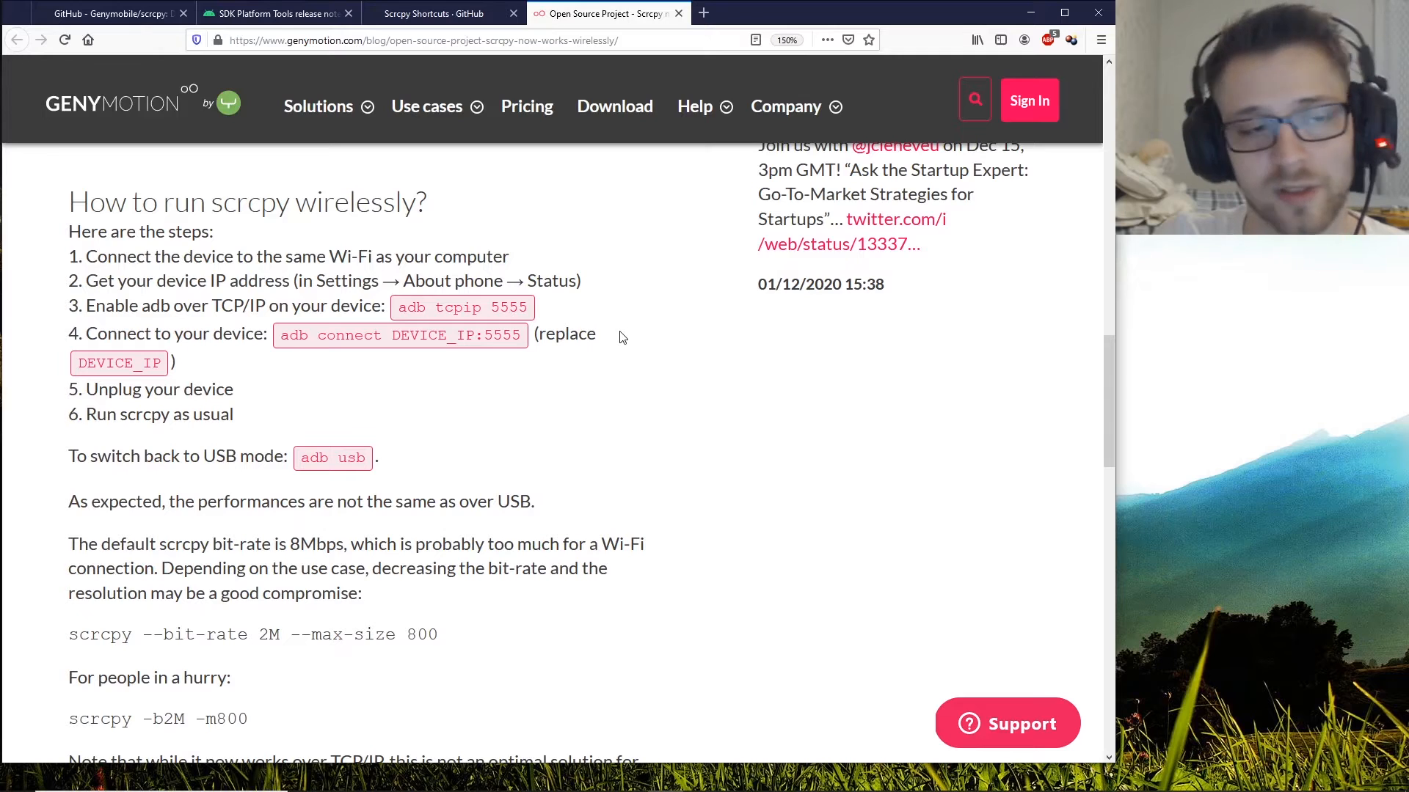
mouse_move(566, 530)
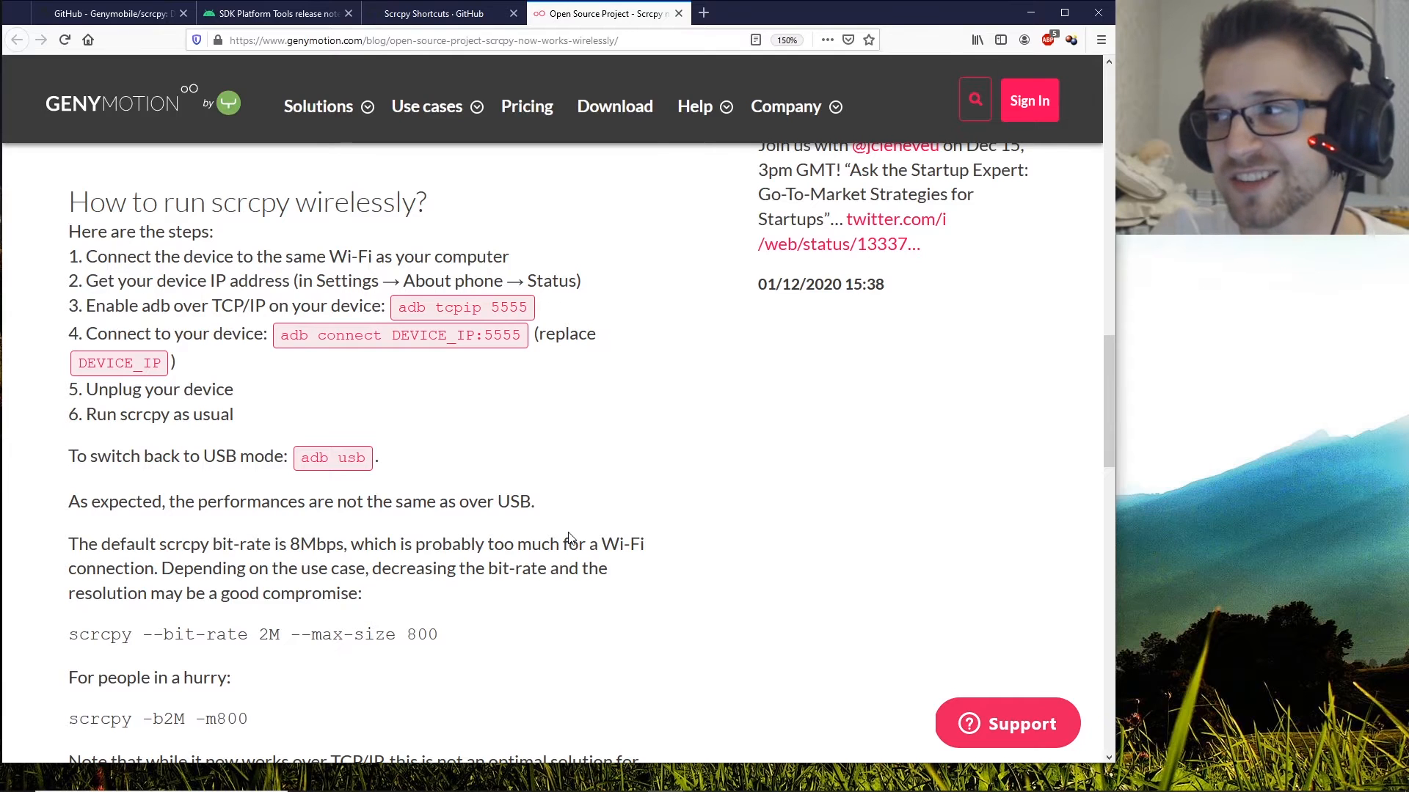
mouse_move(453, 578)
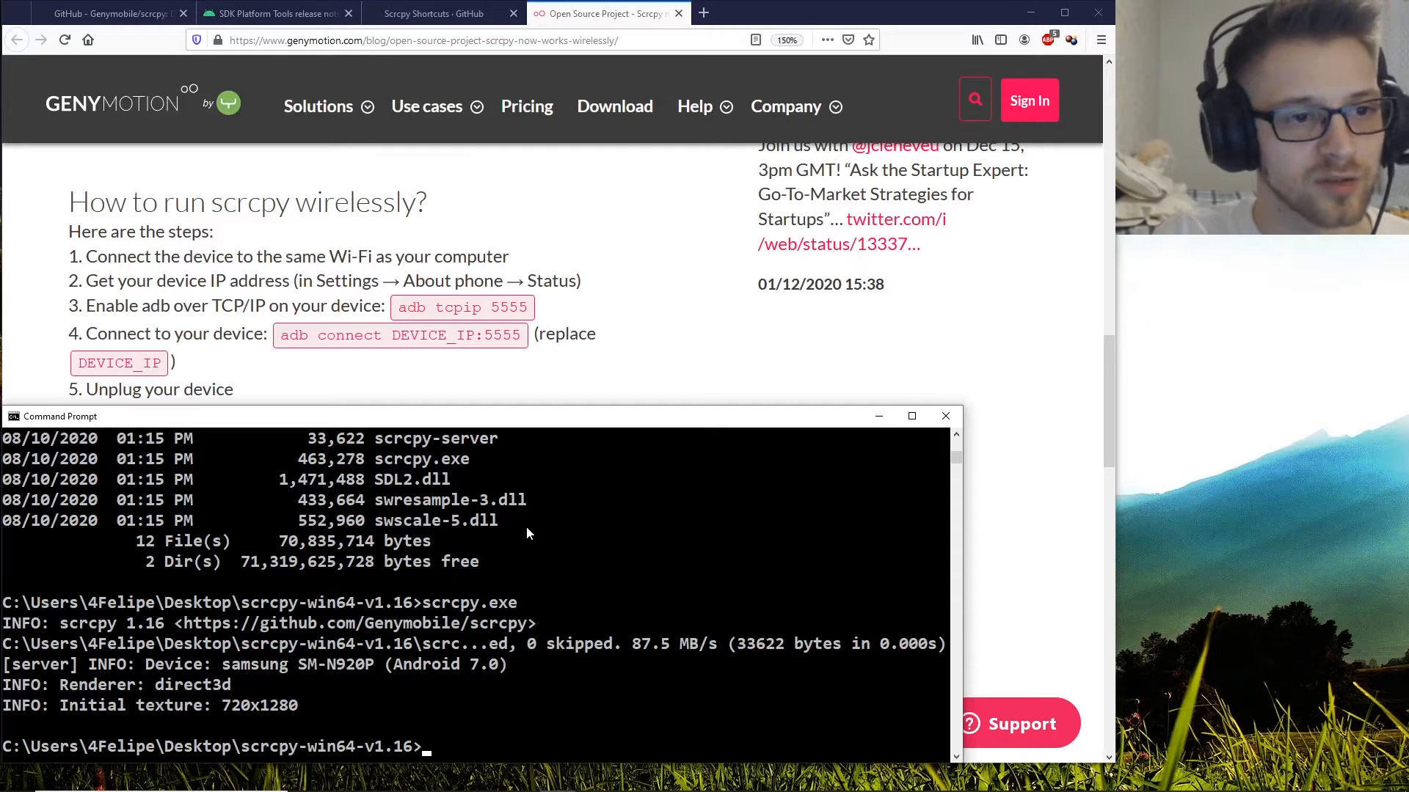
- Restart adb on the phone in TCP mode on port 5555 with 'adb tcpip 5555'
text(adb tcpip)
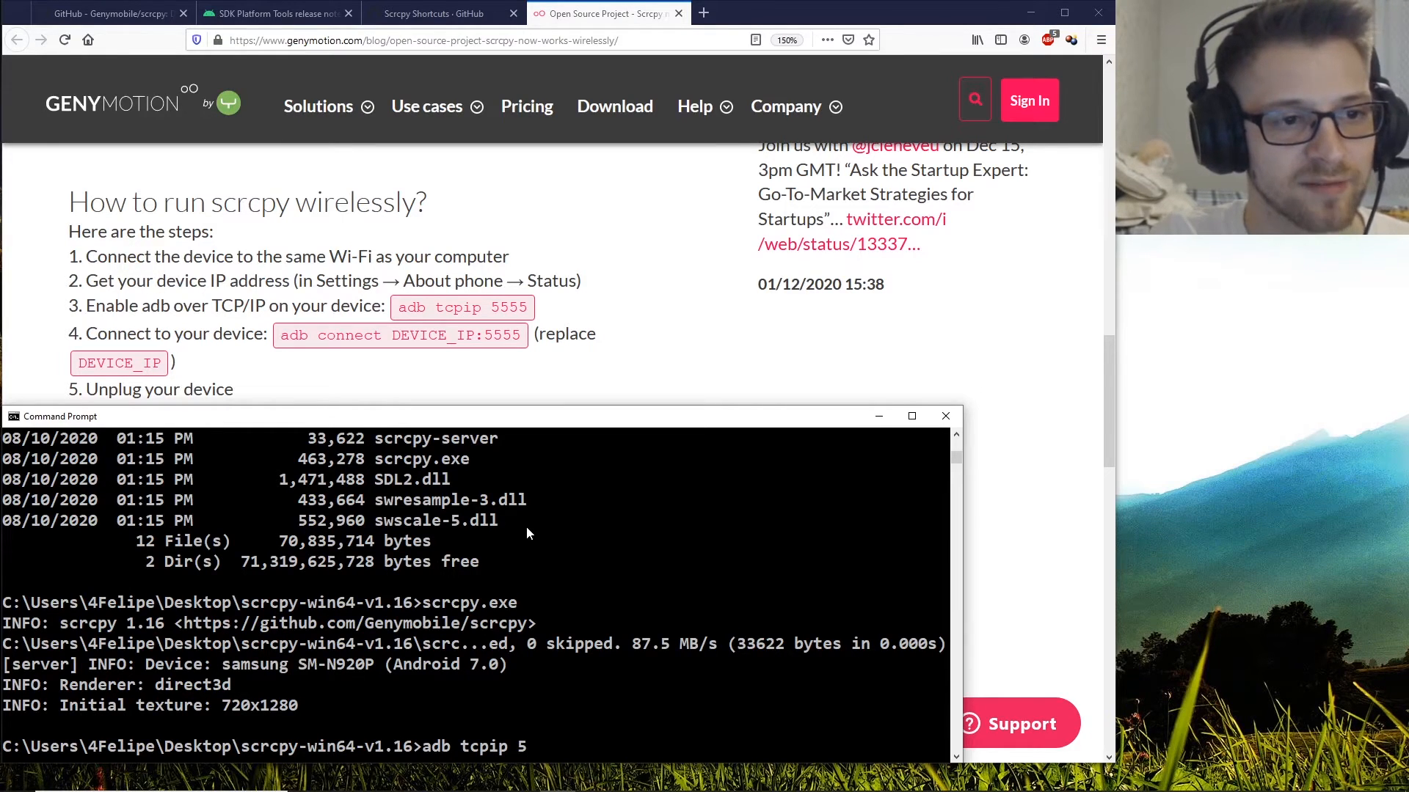
text(555)
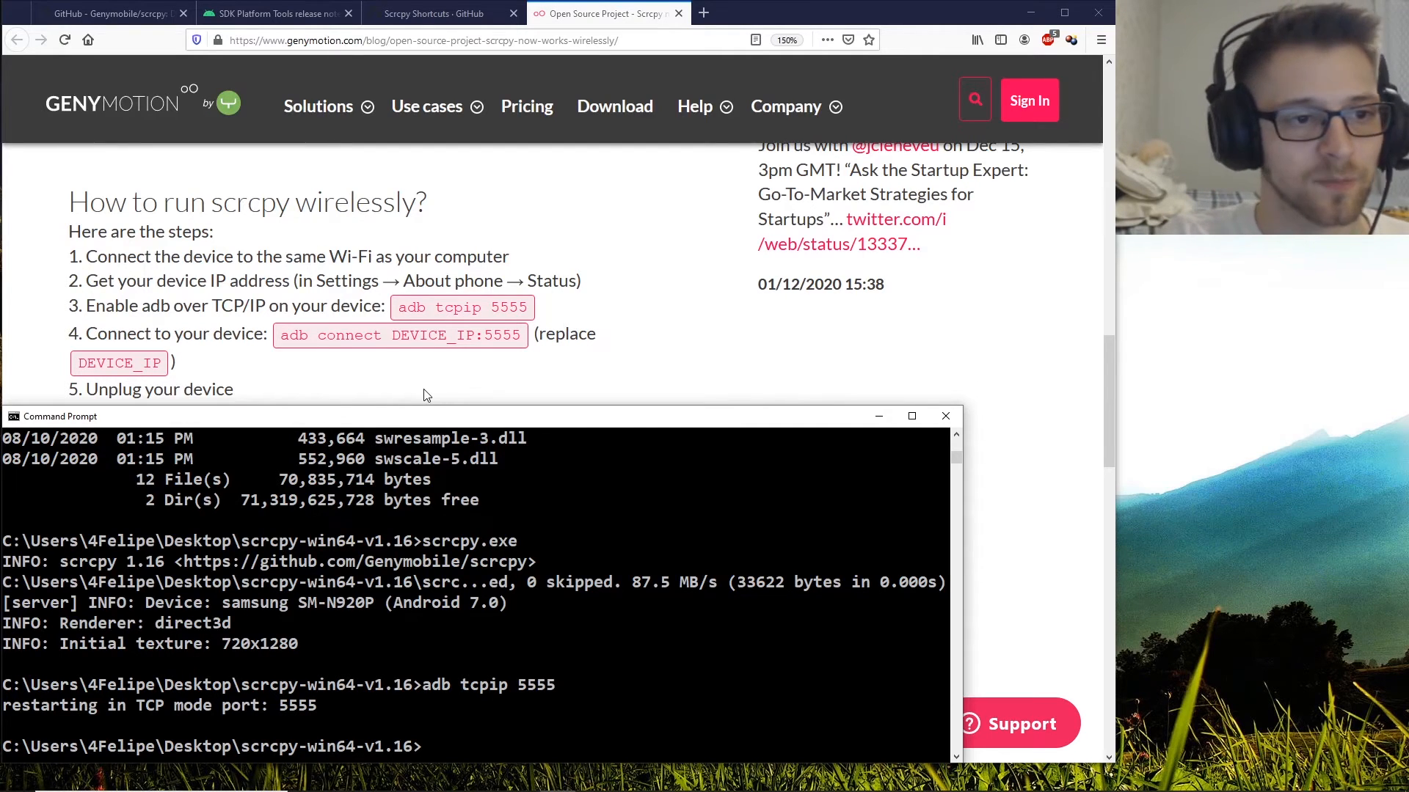
- Enter 'adb 192.168.50.190:5555' and begin correcting it to 'adb connect'
text(adb)
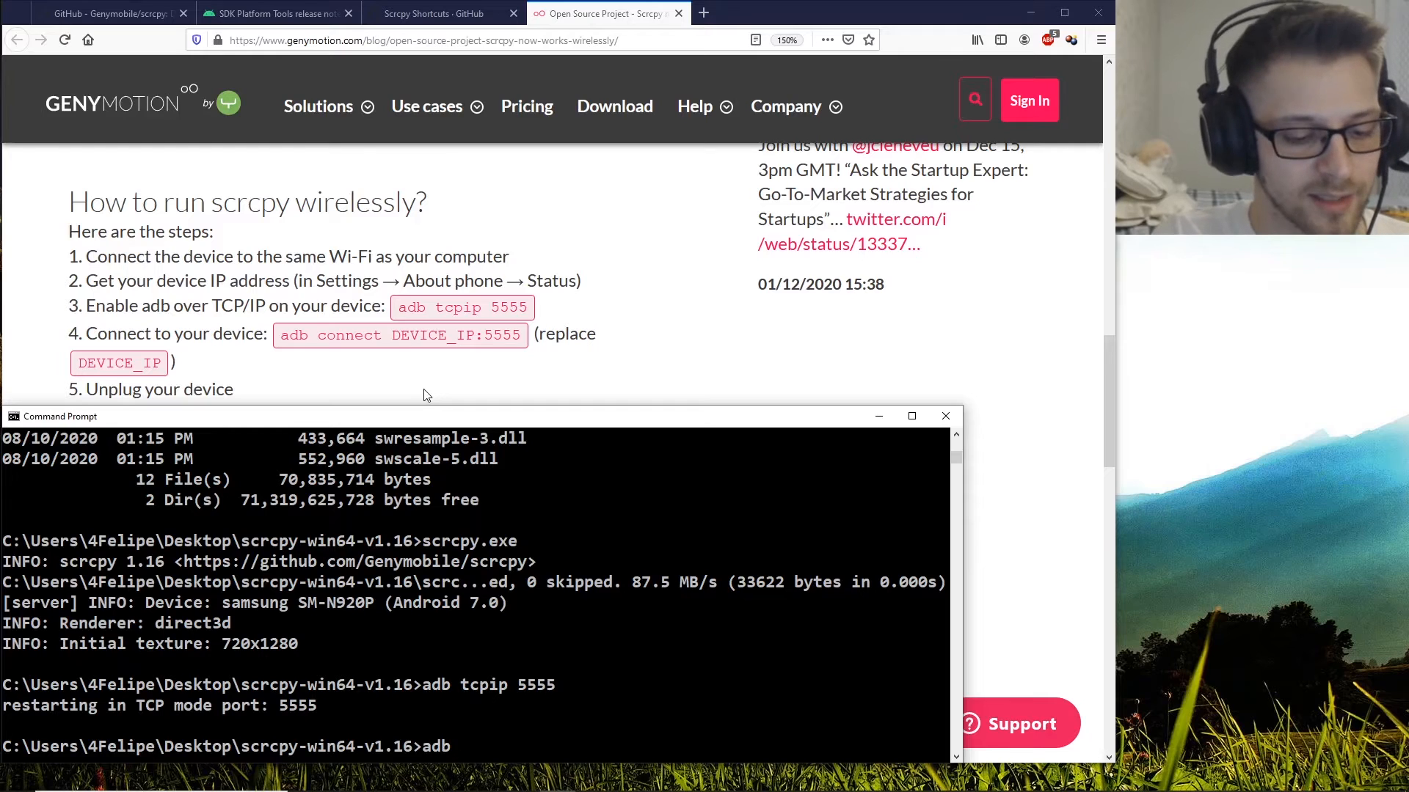
text(192.168)
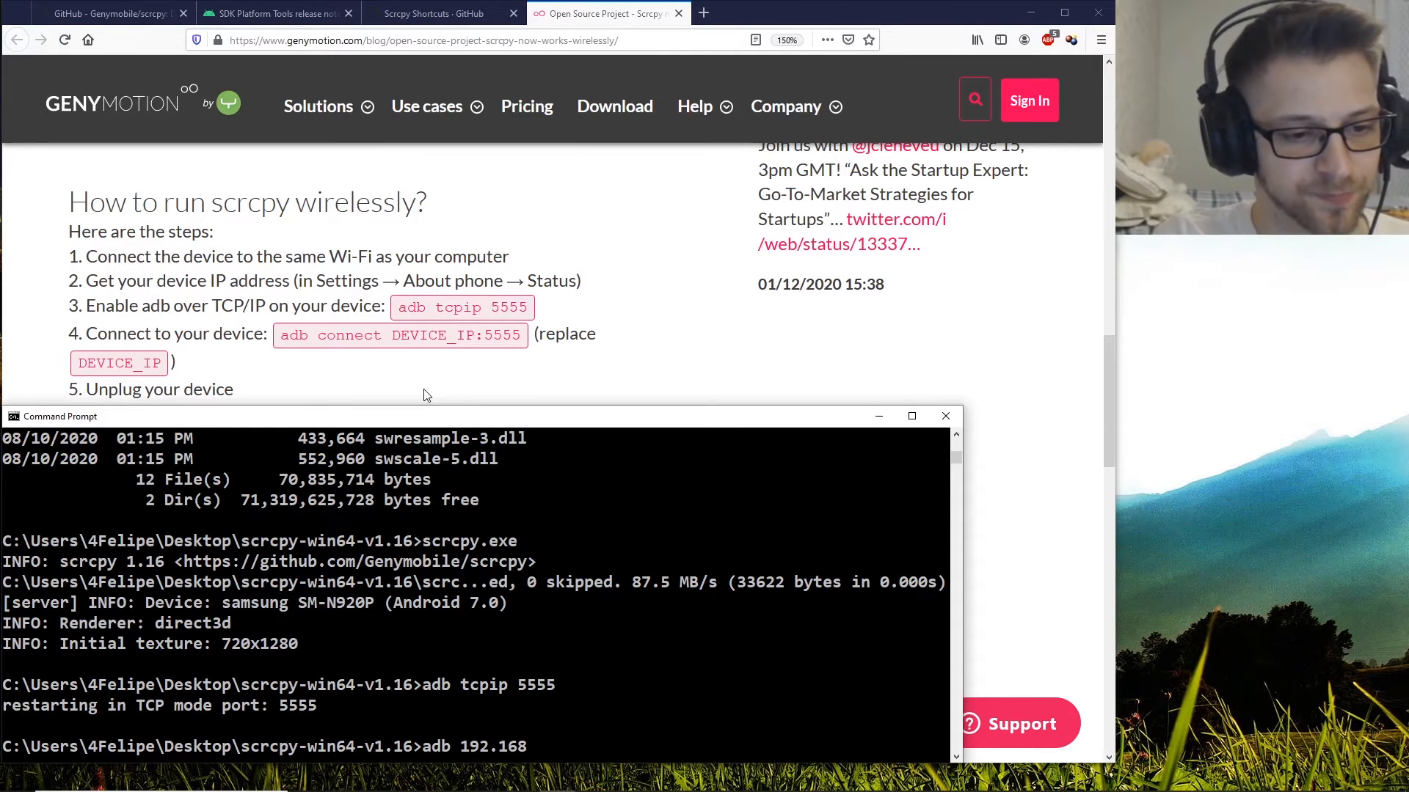
text(.50.190:)
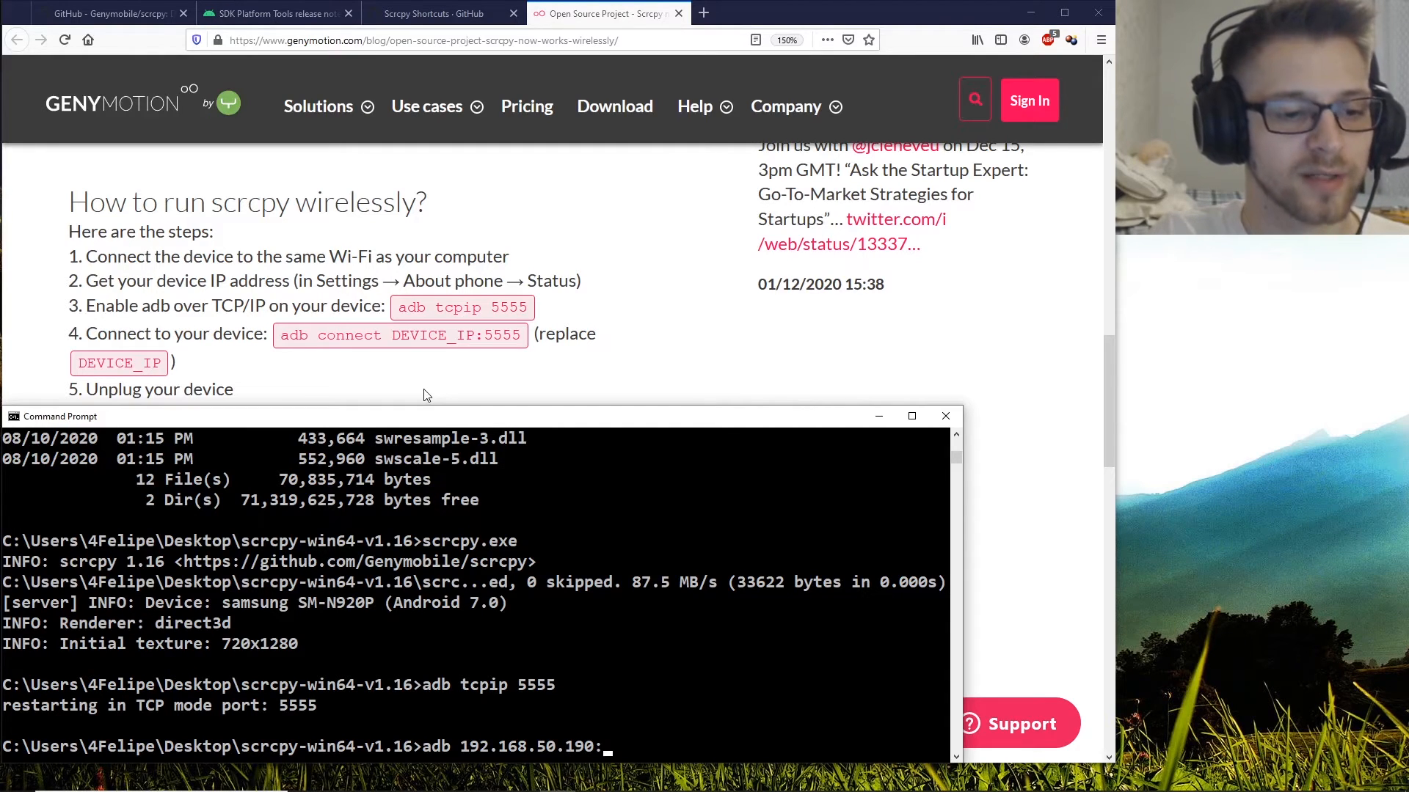
text(555)
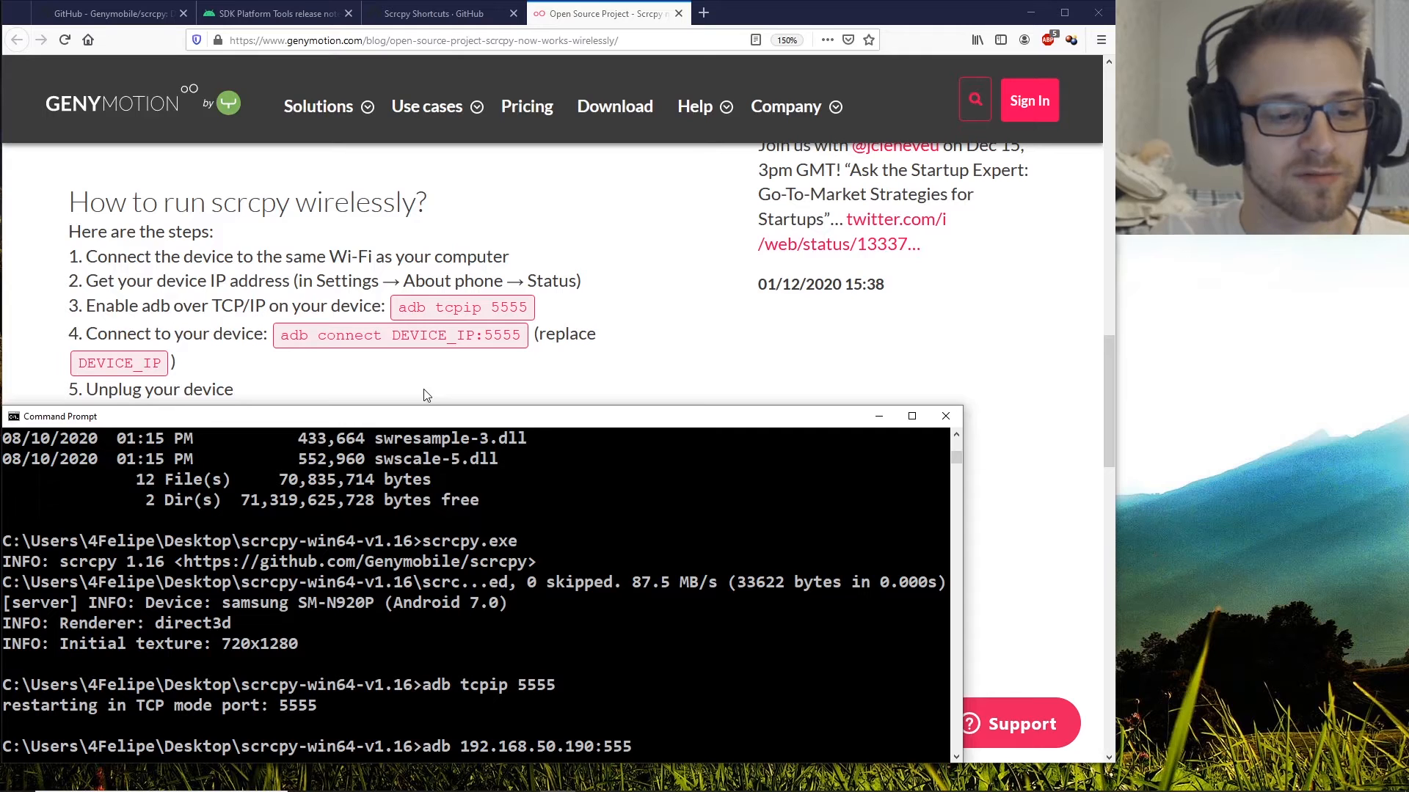
text(5)
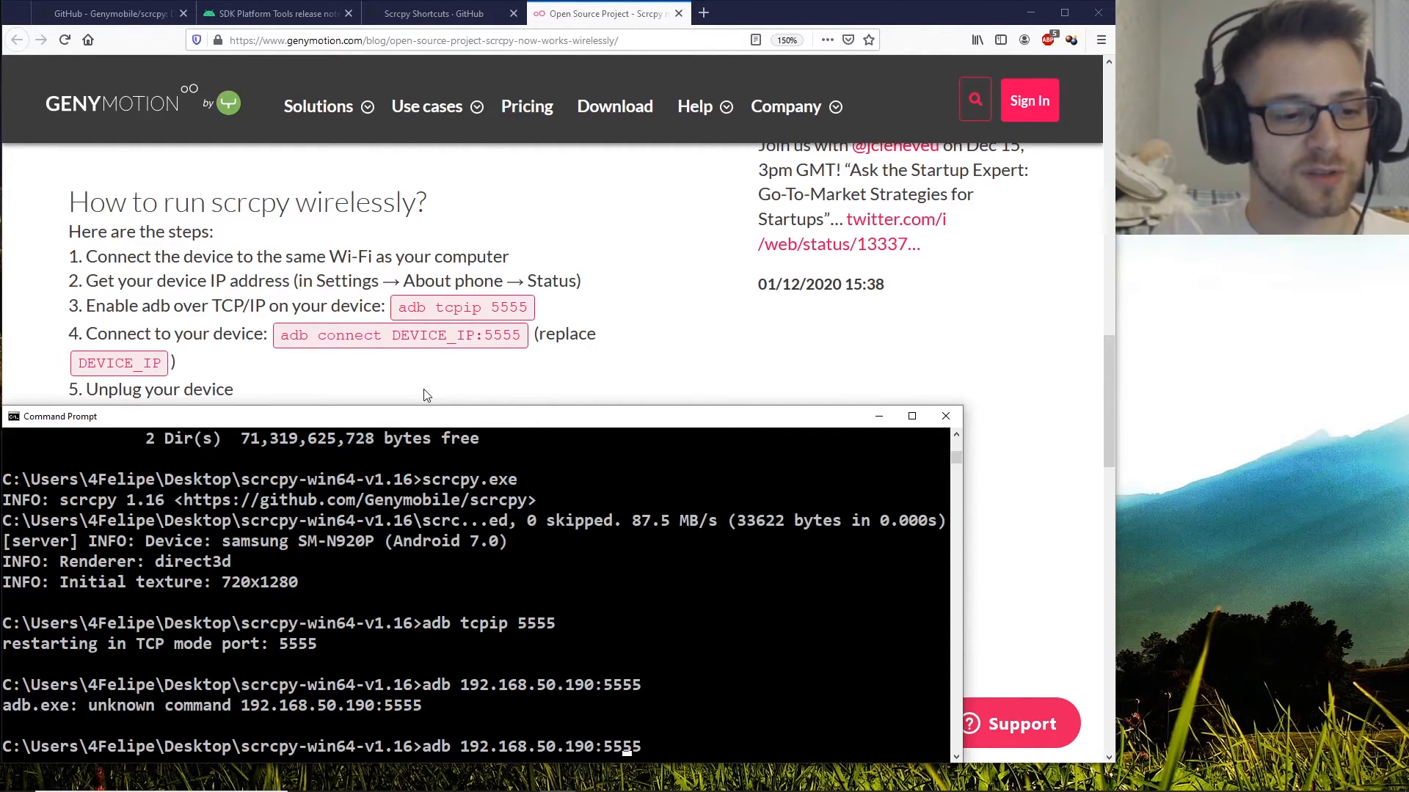
text(con)
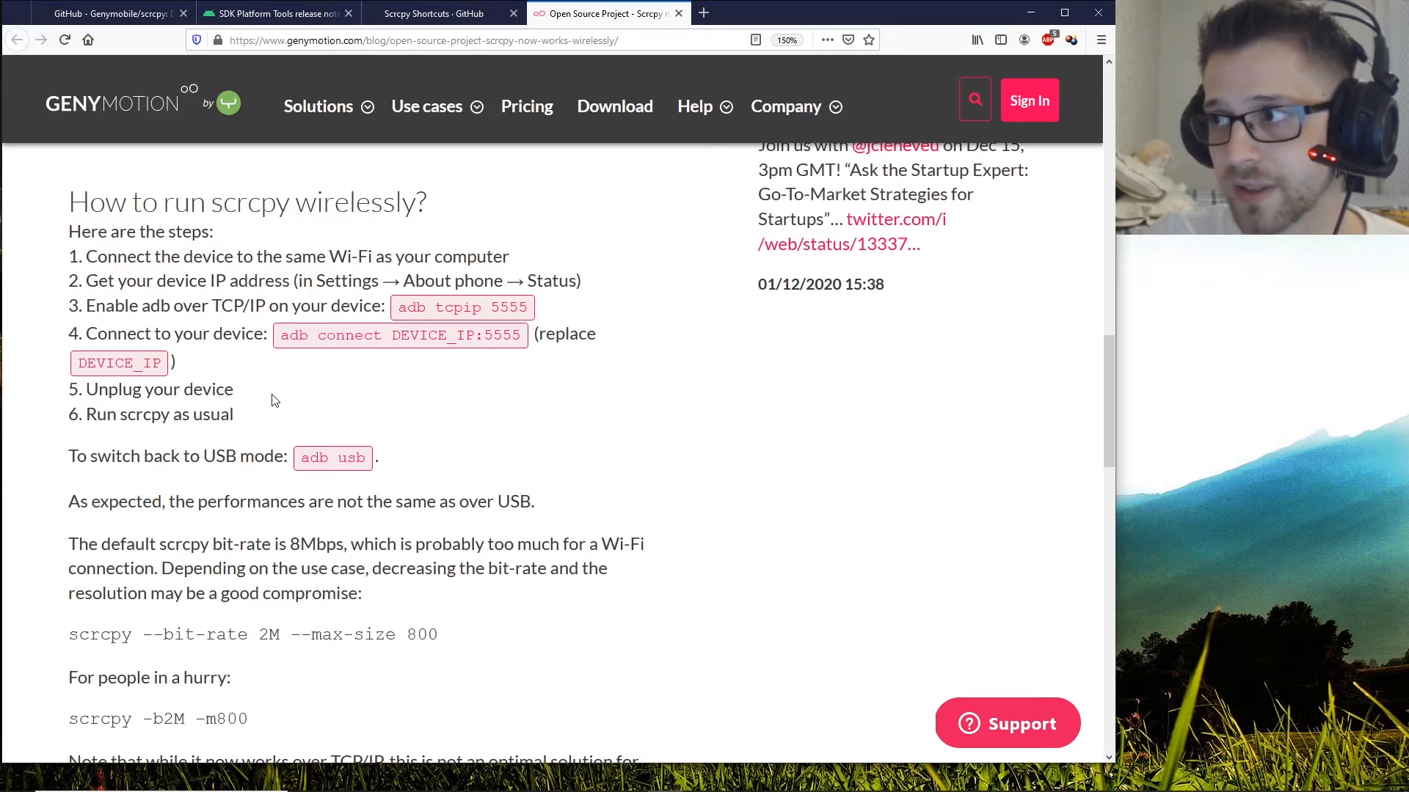
- Highlight the 'Run scrcpy as usual' step in the Genymotion wireless guide
drag(87, 414, 211, 414)
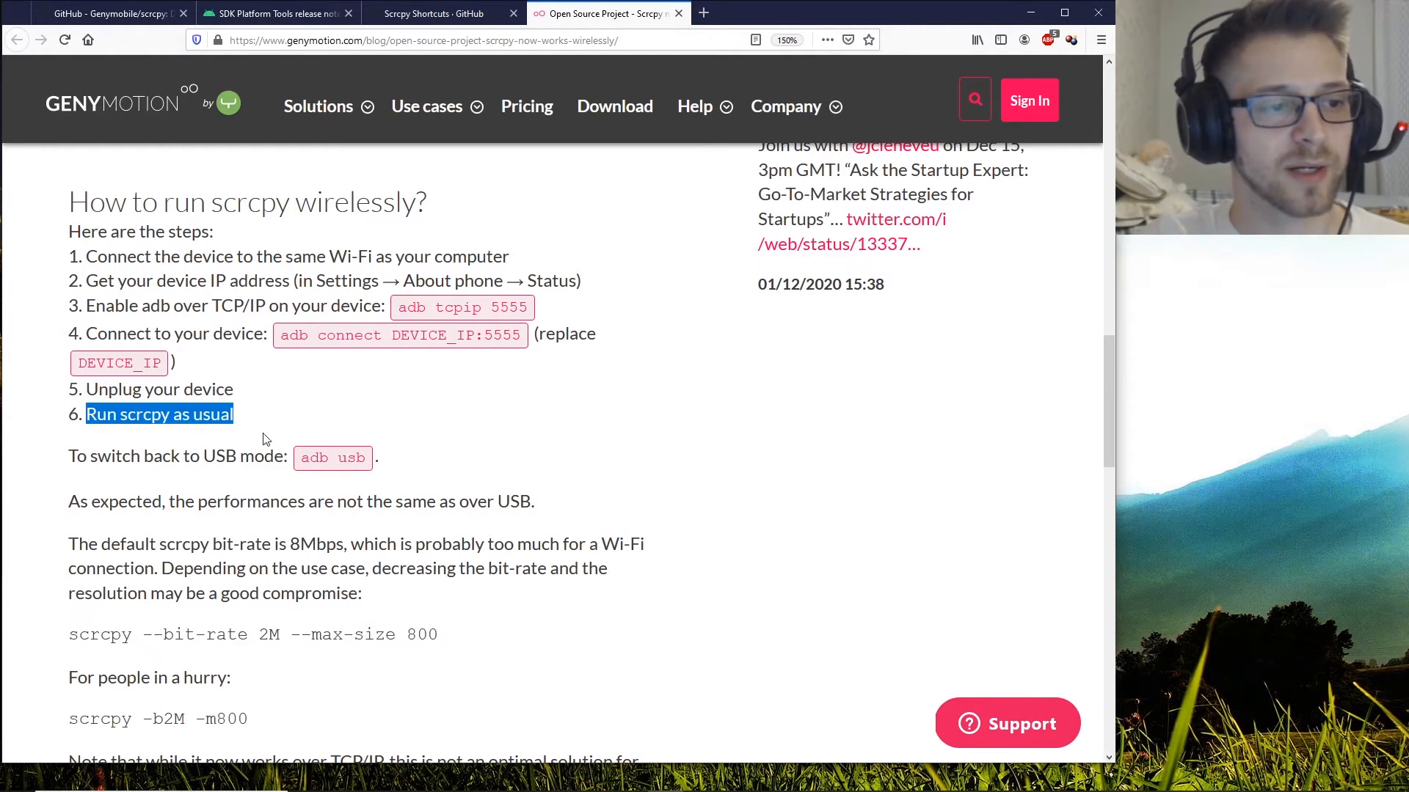
mouse_move(207, 660)
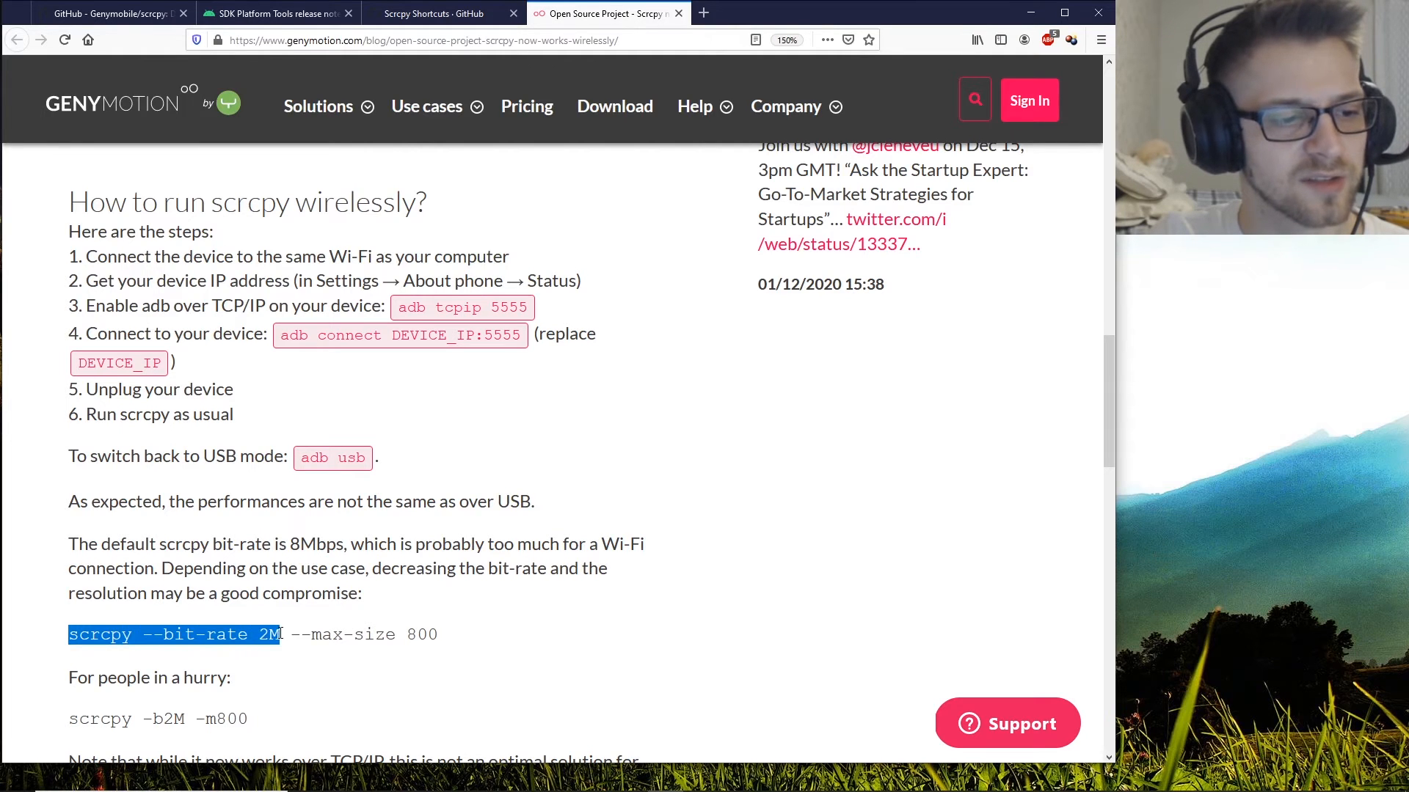
mouse_move(331, 492)
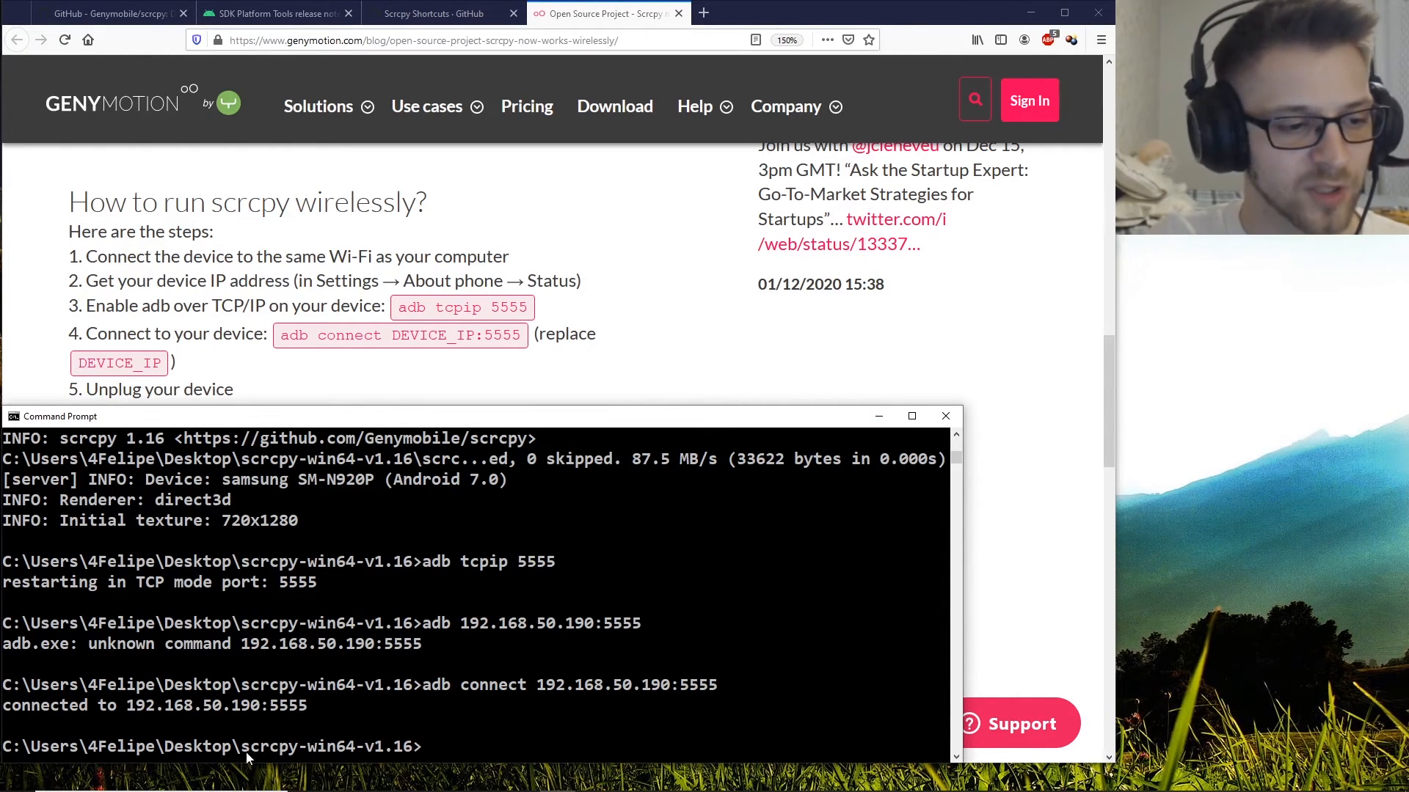
- Connect adb to 192.168.50.190:5555 and launch 'scrcpy.exe -b2M' wirelessly
click(474, 723)
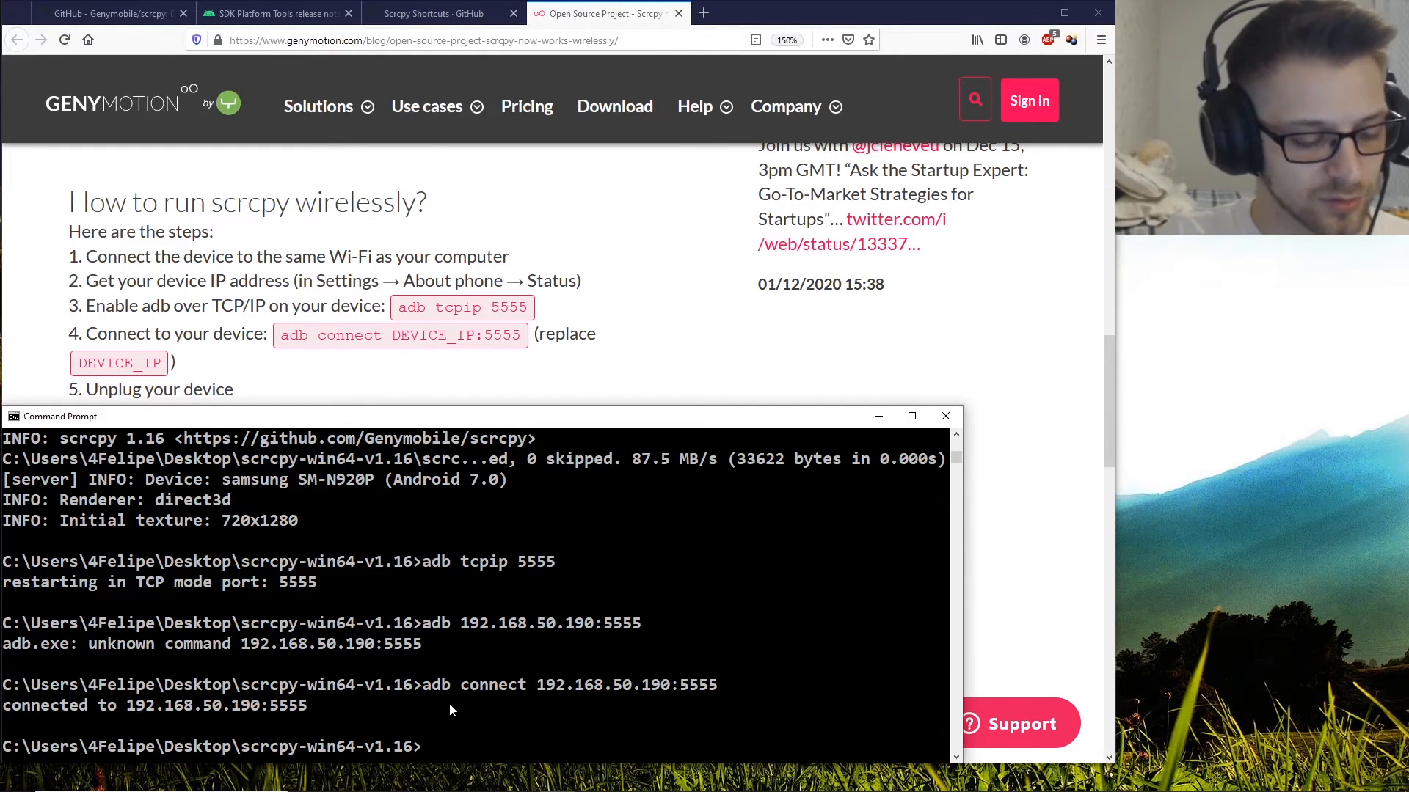
text(scrcpy.exe -)
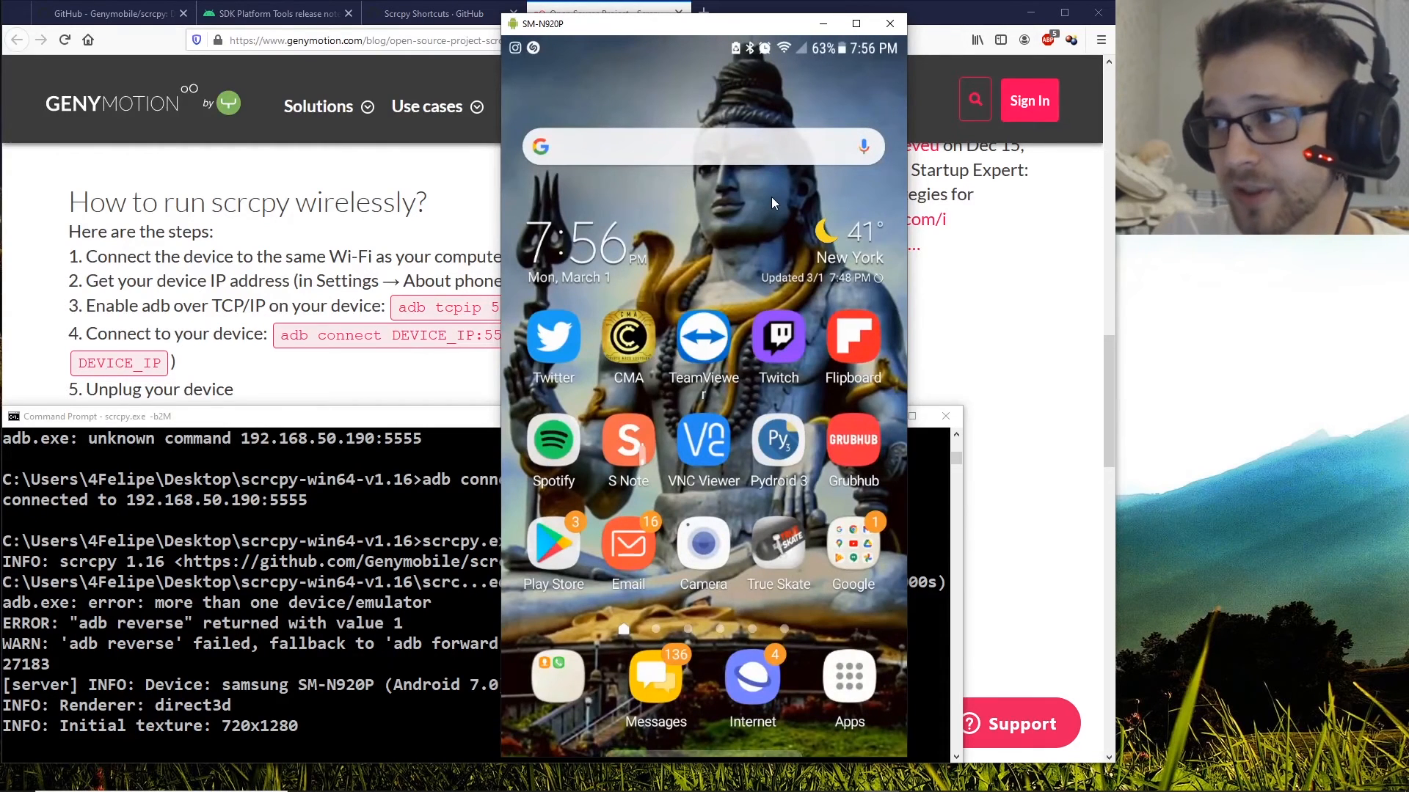
mouse_move(719, 198)
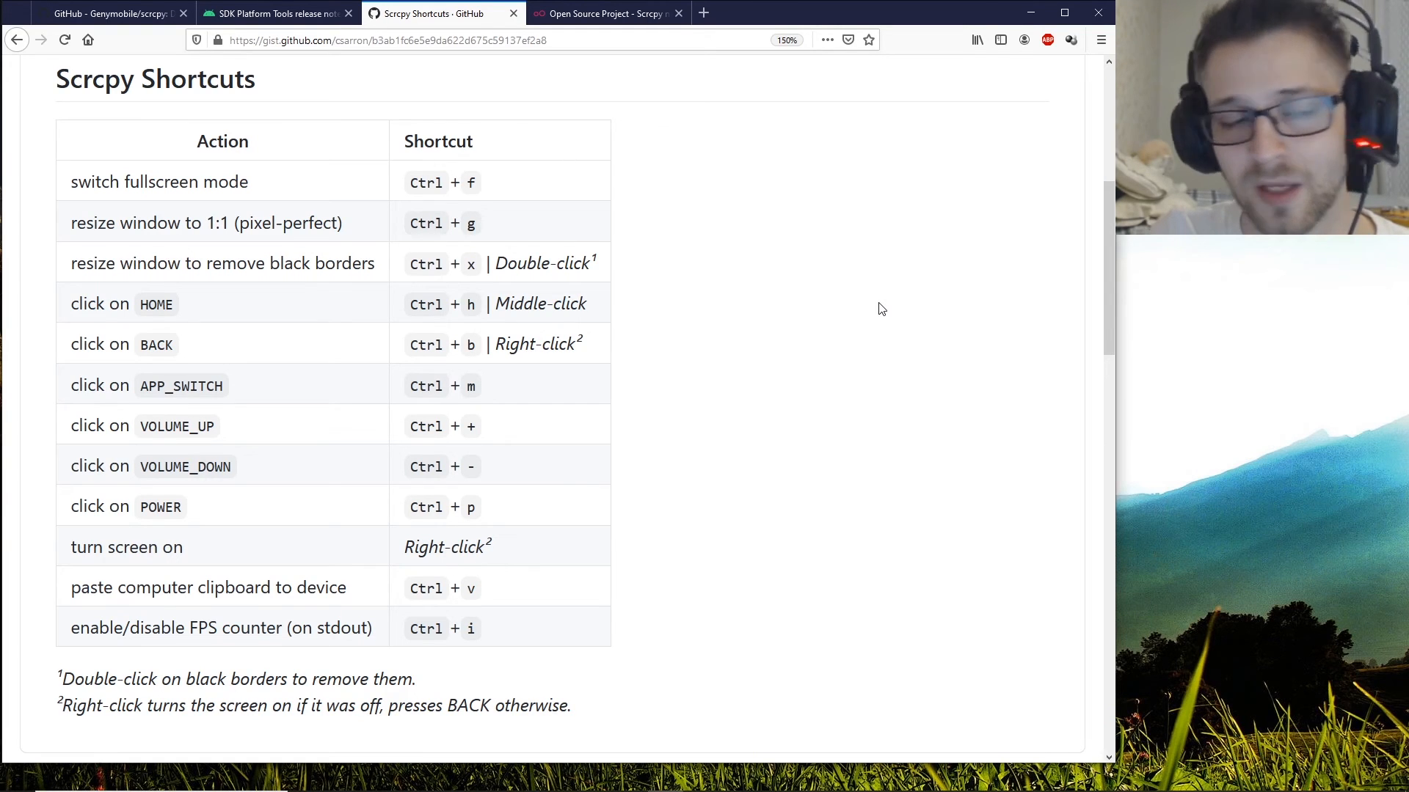
mouse_move(794, 270)
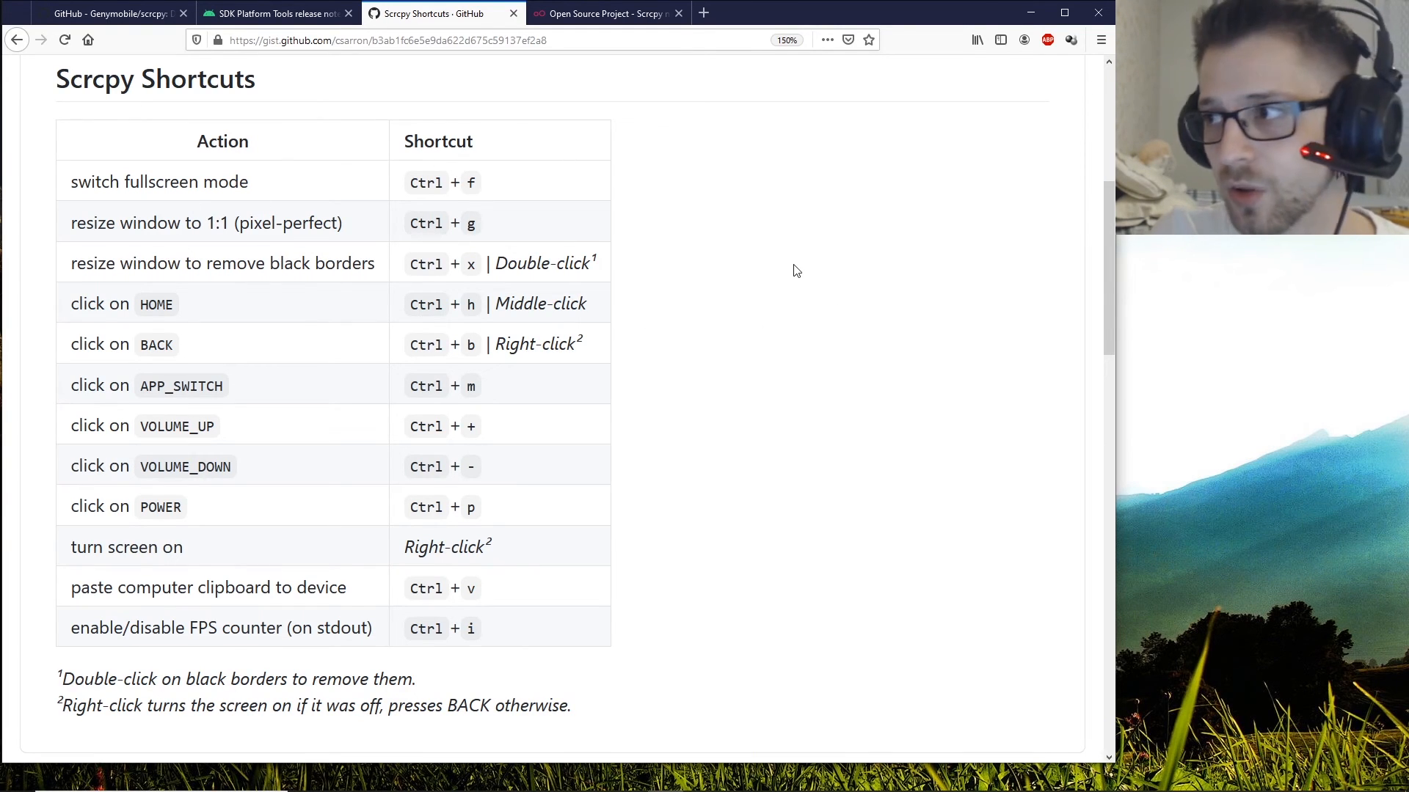
mouse_move(820, 259)
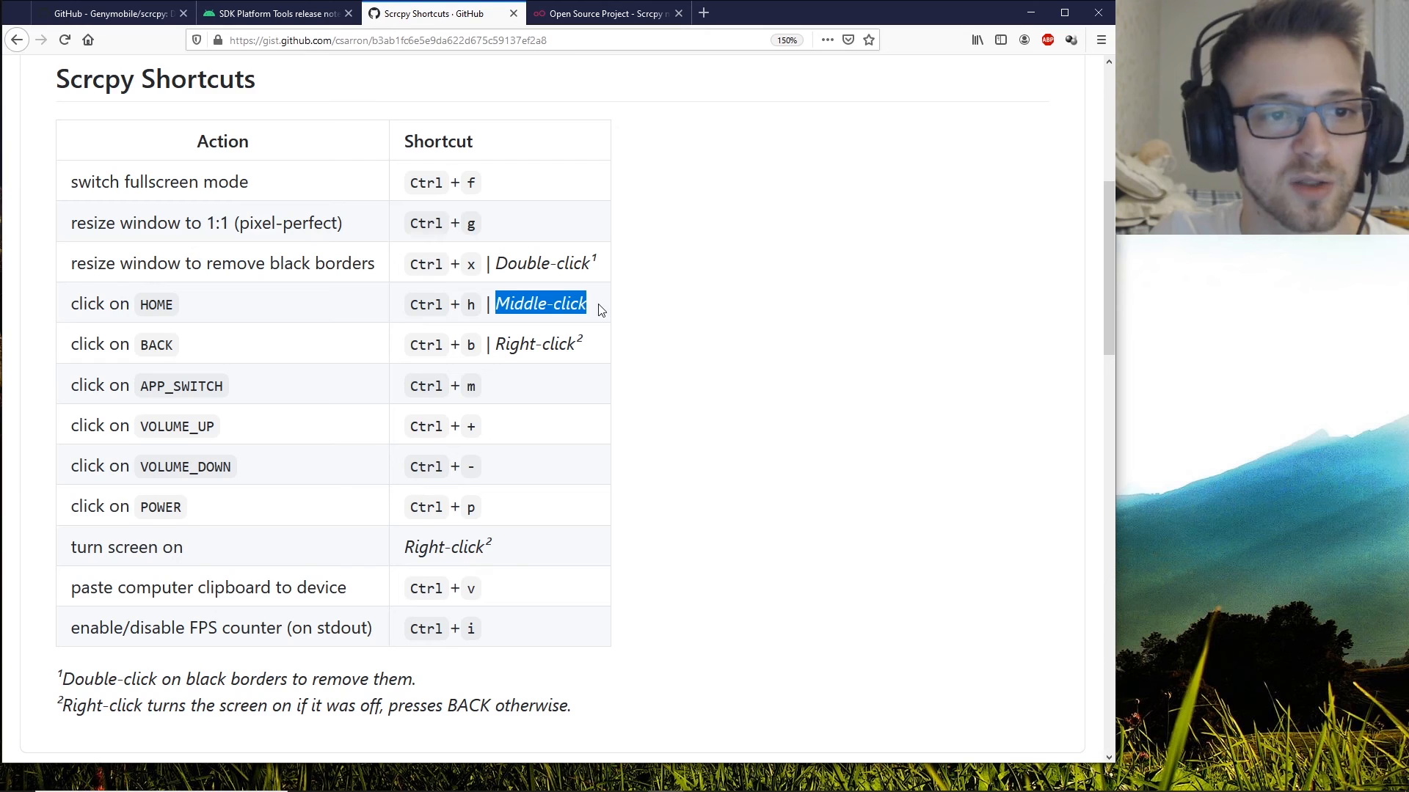
mouse_move(106, 367)
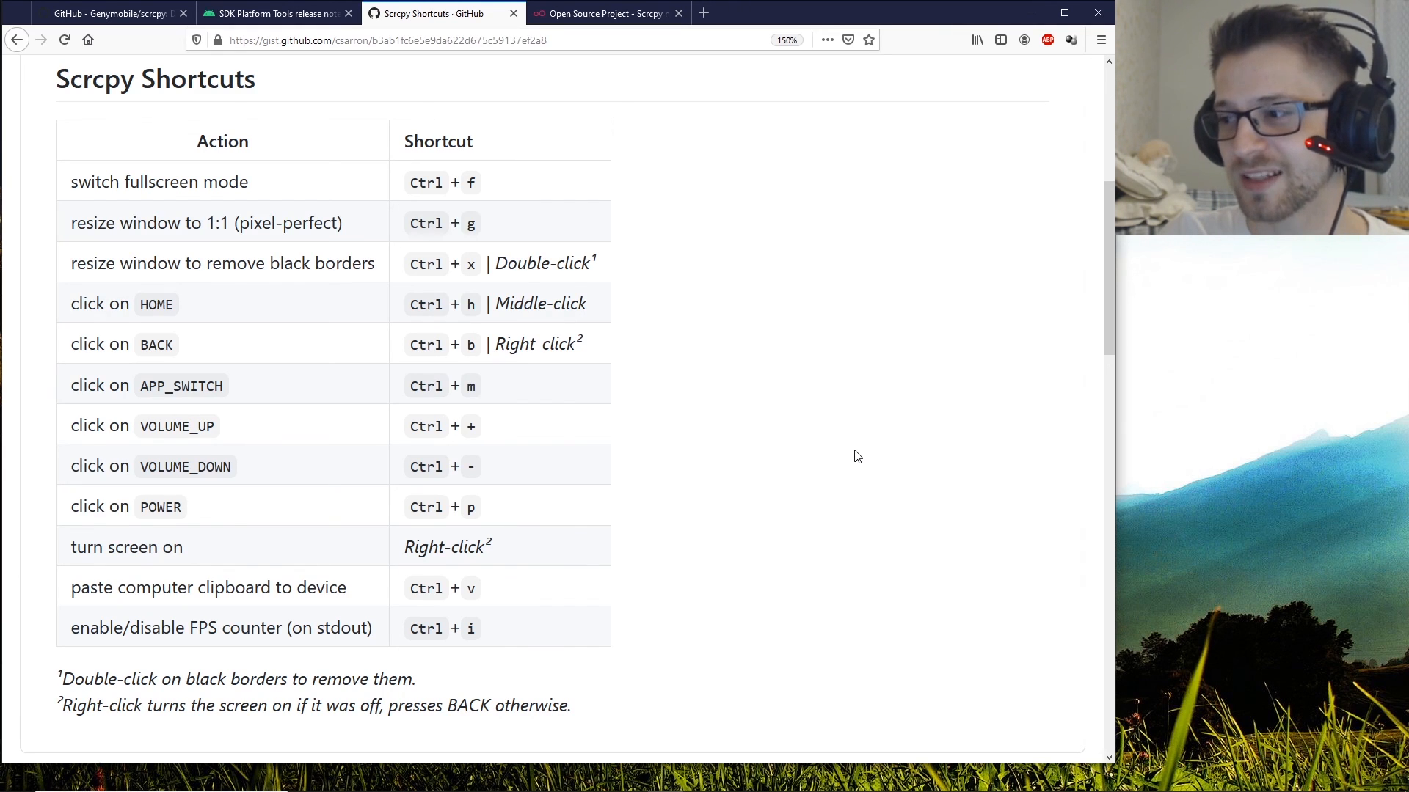
mouse_move(836, 459)
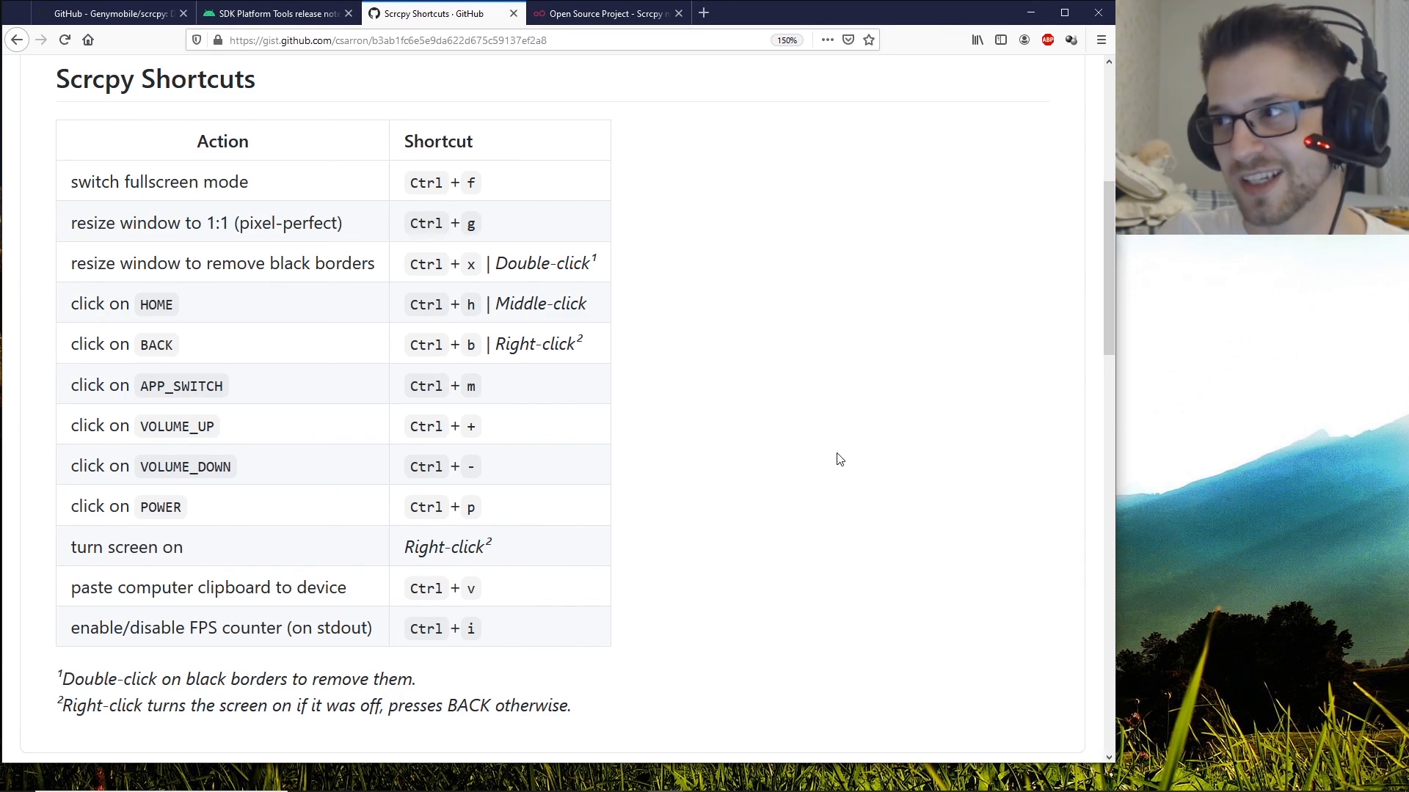